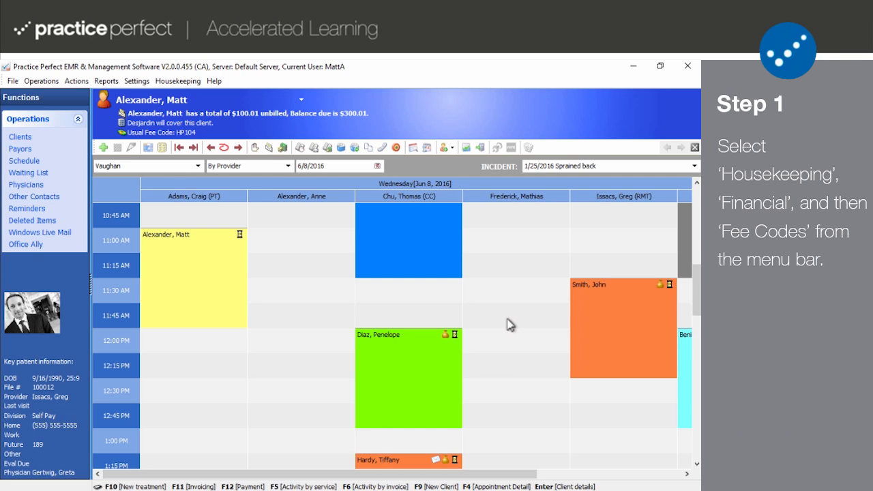
mouse_move(270, 157)
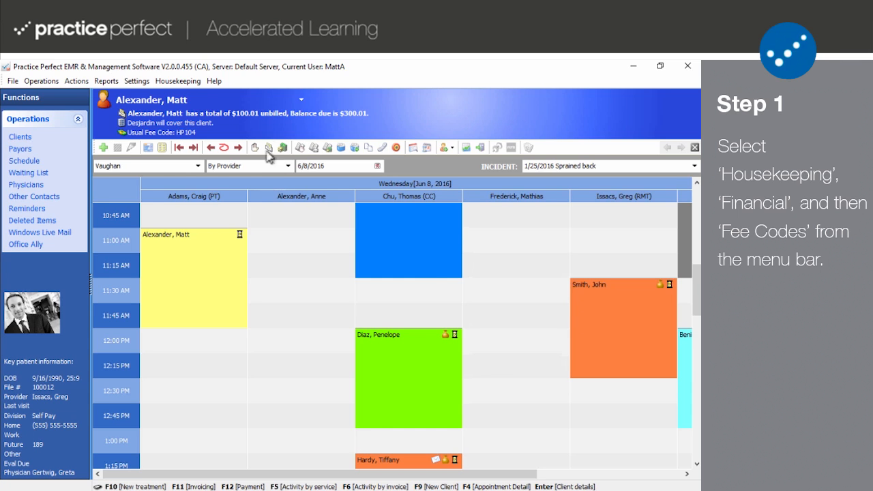
Open the Fee Codes list through Housekeeping, then Financial, then Fee Codes.
left_click(178, 80)
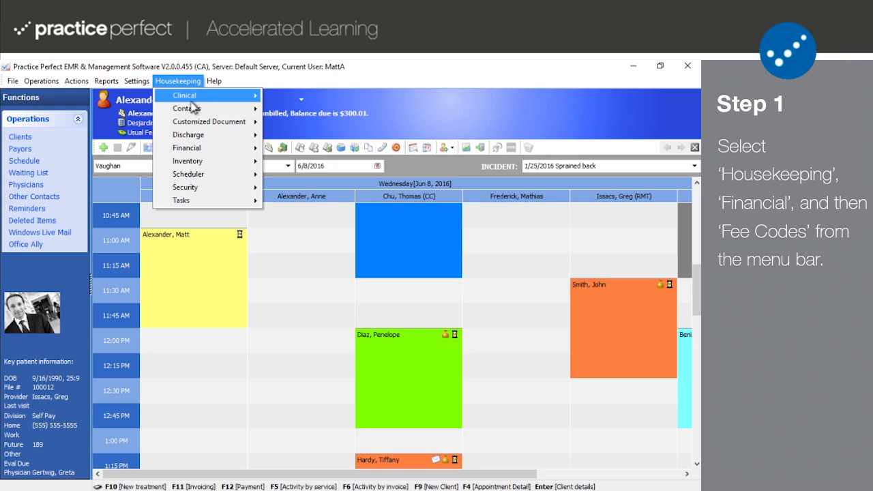
left_click(187, 147)
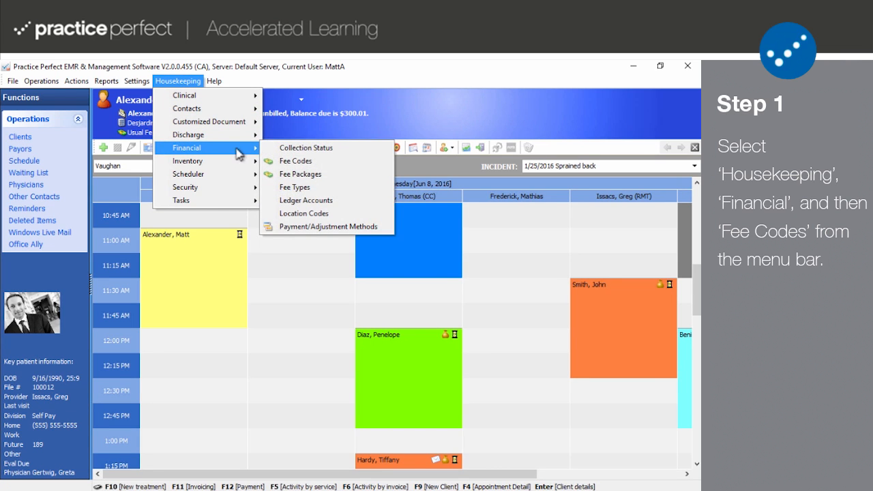
left_click(296, 161)
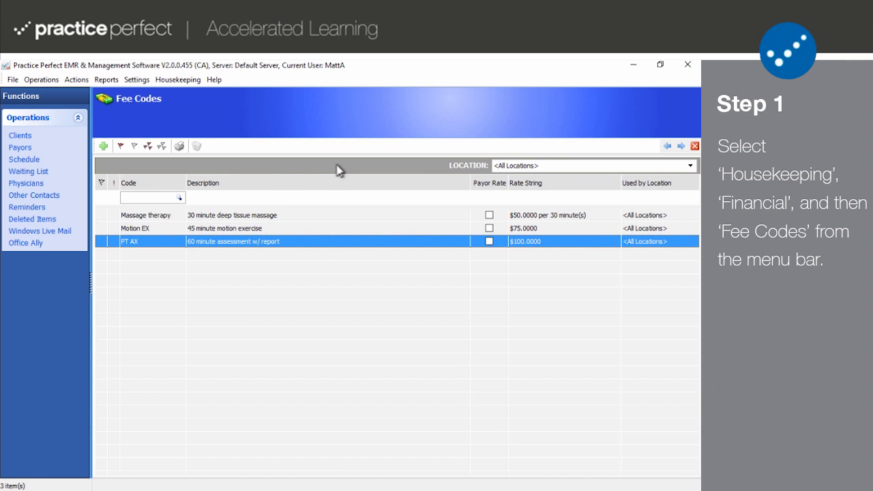
mouse_move(251, 173)
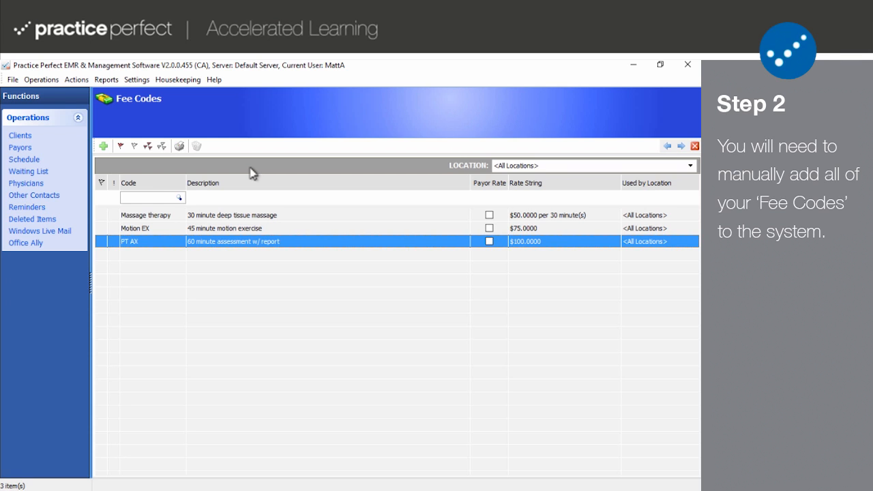
Filter the fee codes by 'motion' so only Motion EX remains.
left_click(153, 197)
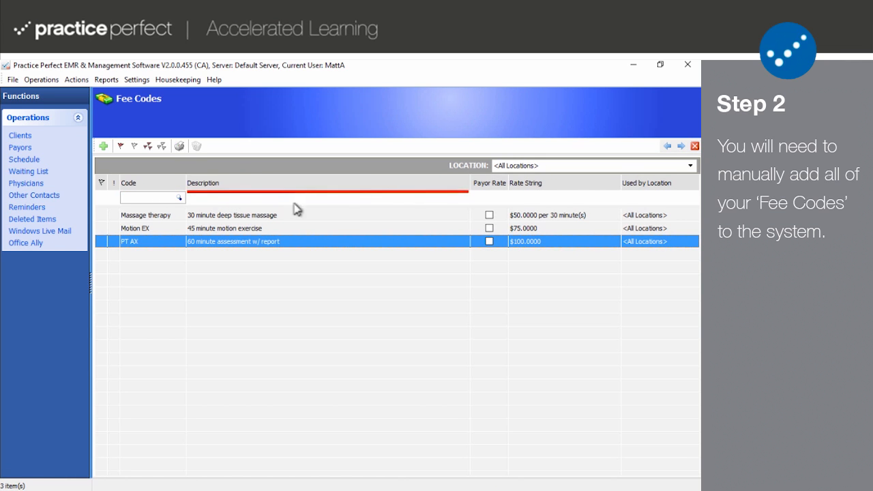
mouse_move(525, 203)
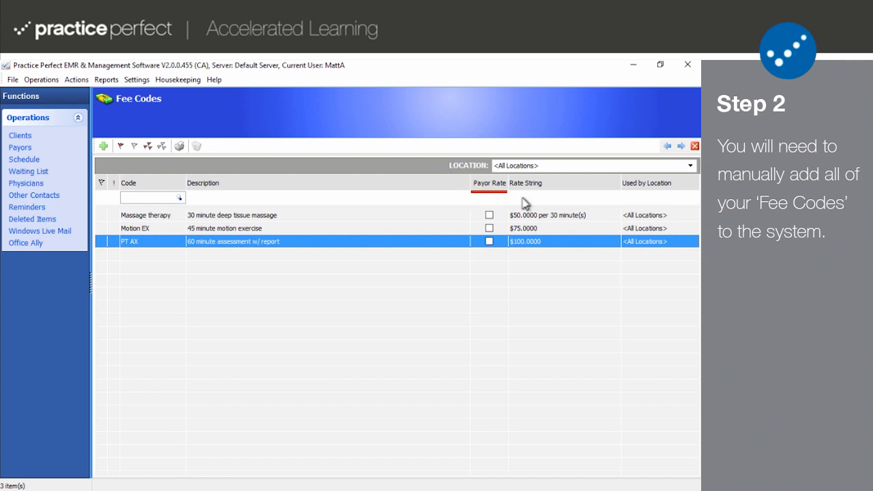
mouse_move(662, 198)
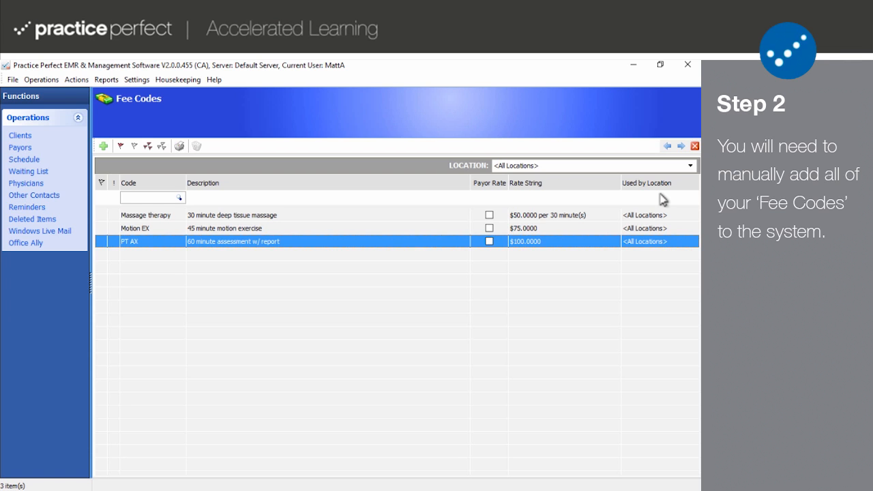
left_click(153, 197)
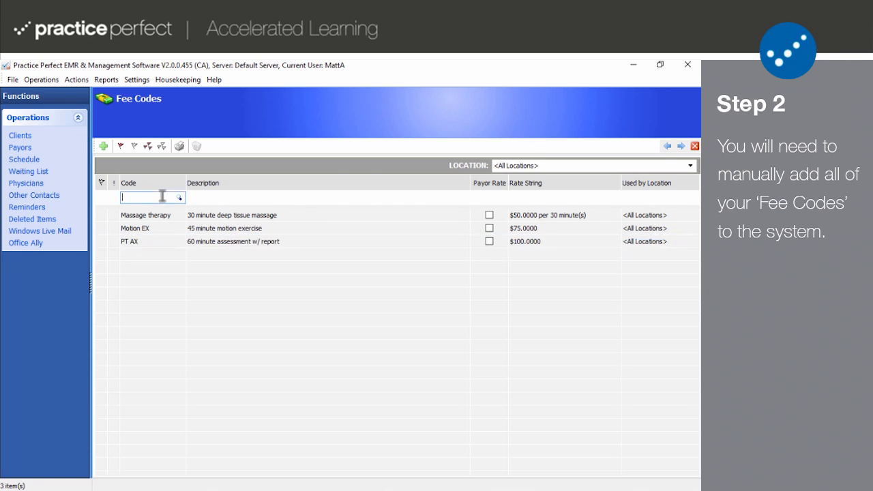
type("motion")
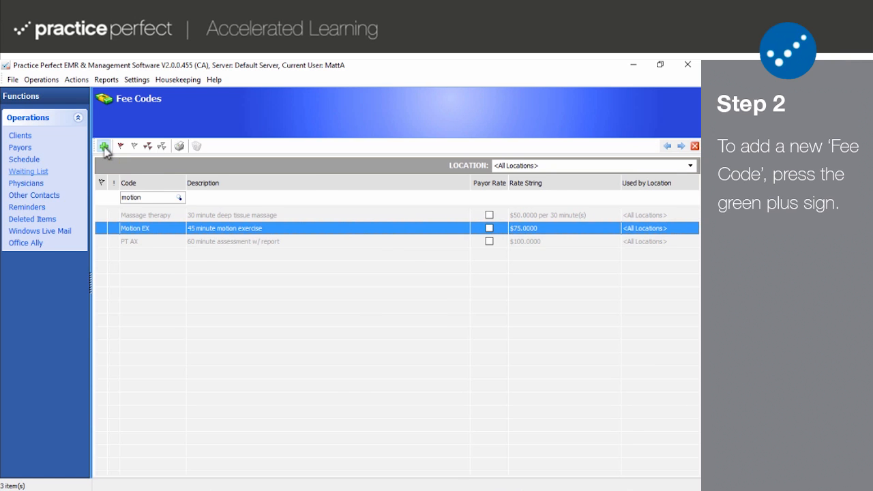
Open a blank New Fee Code form using the green plus button.
left_click(104, 146)
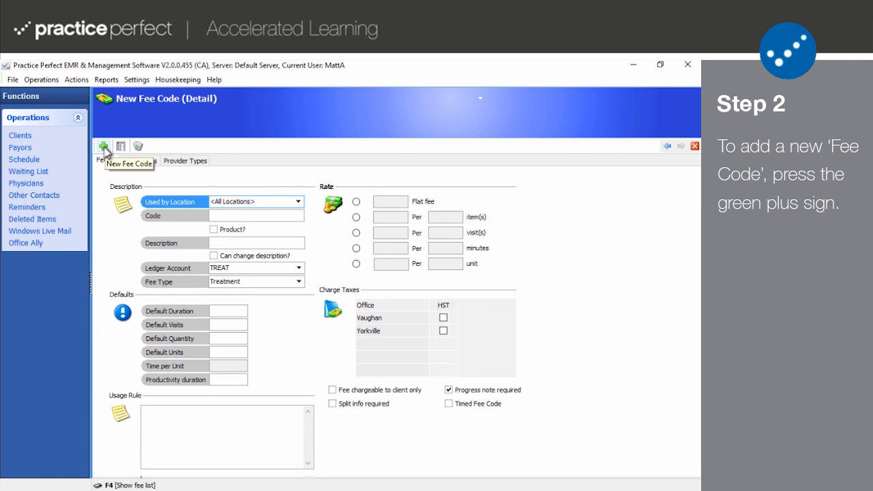
mouse_move(106, 185)
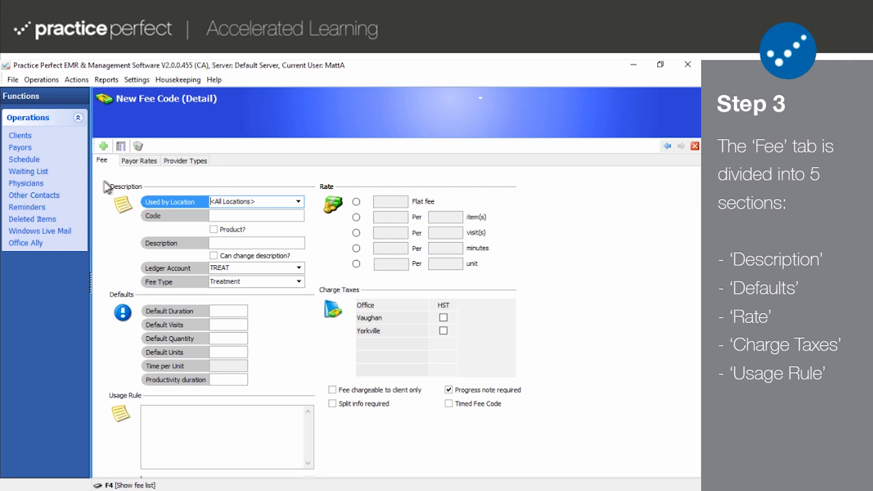
mouse_move(129, 173)
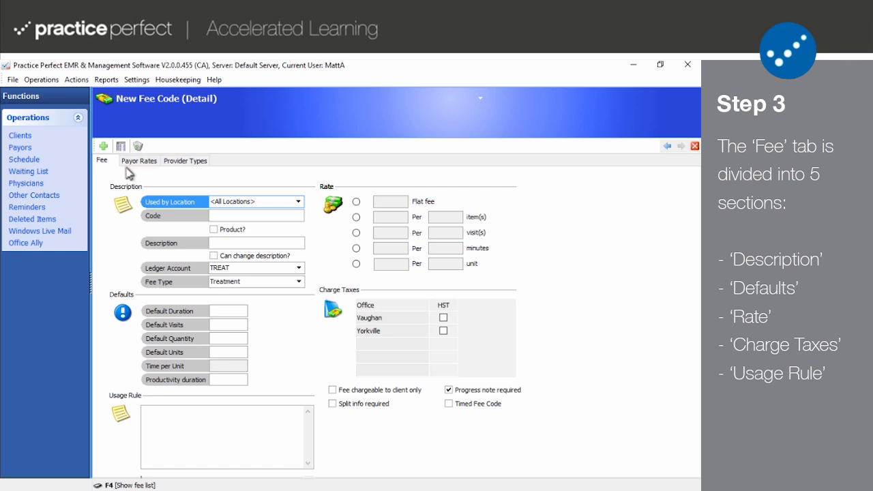
mouse_move(185, 160)
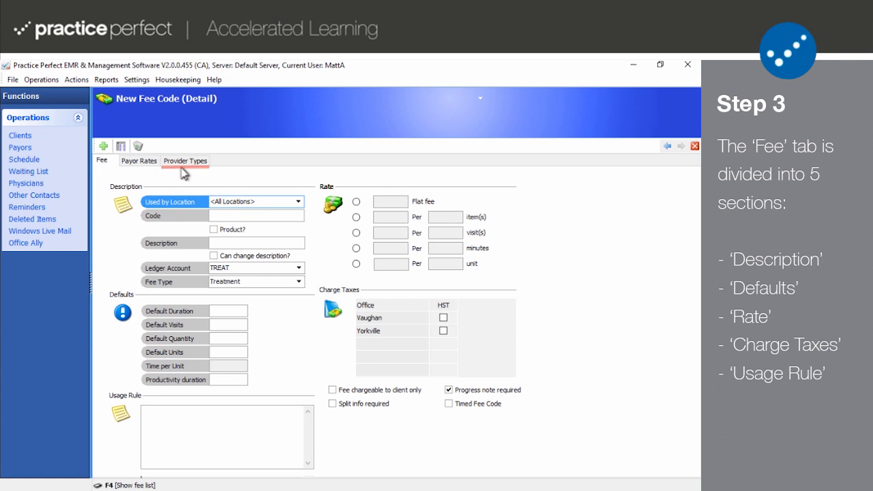
mouse_move(172, 182)
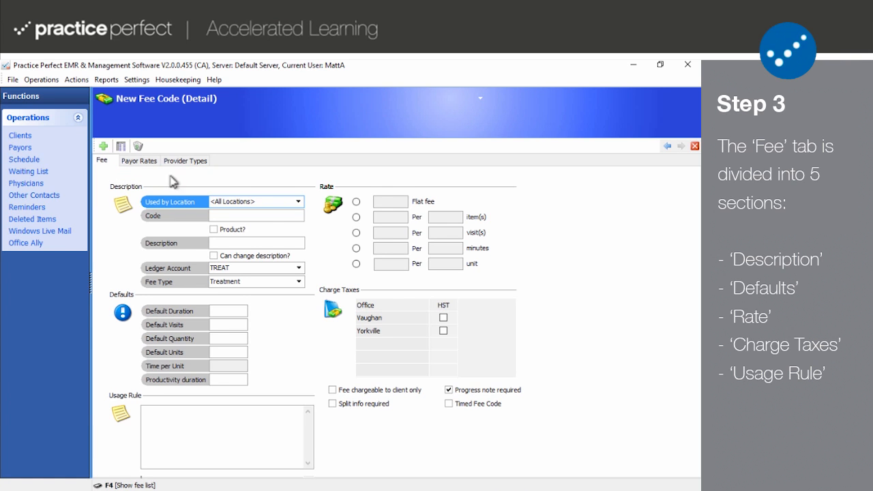
mouse_move(104, 216)
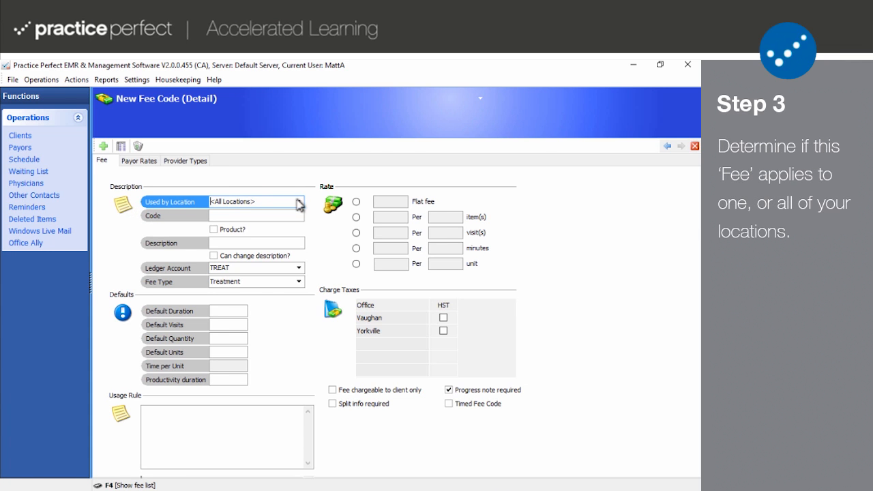
Keep <All Locations> and enter code WORK AX, description 'Workplace safety assessment'.
left_click(298, 201)
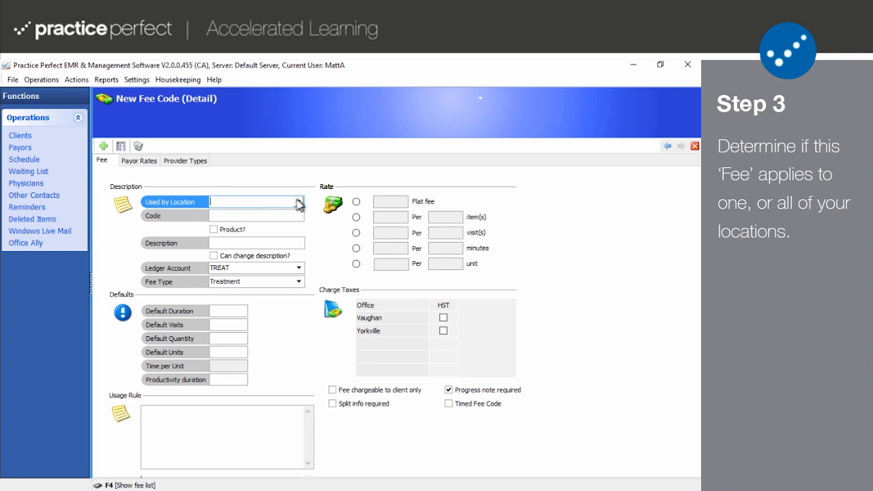
left_click(298, 201)
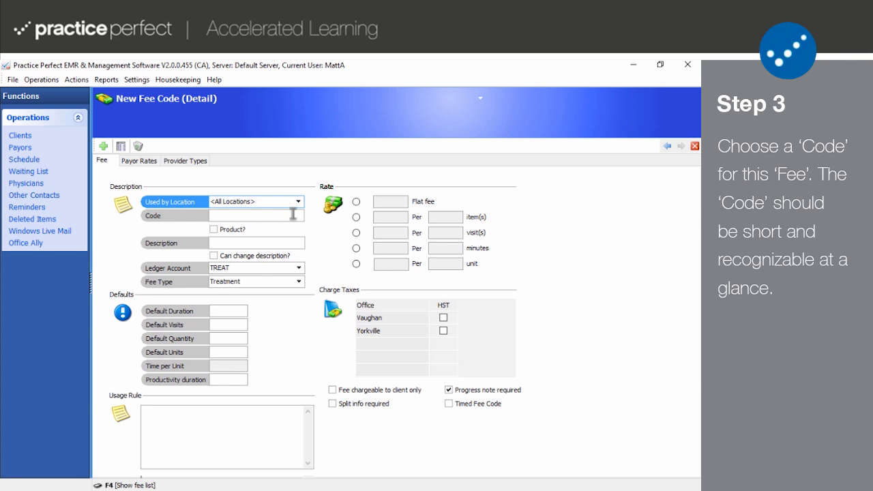
left_click(256, 215)
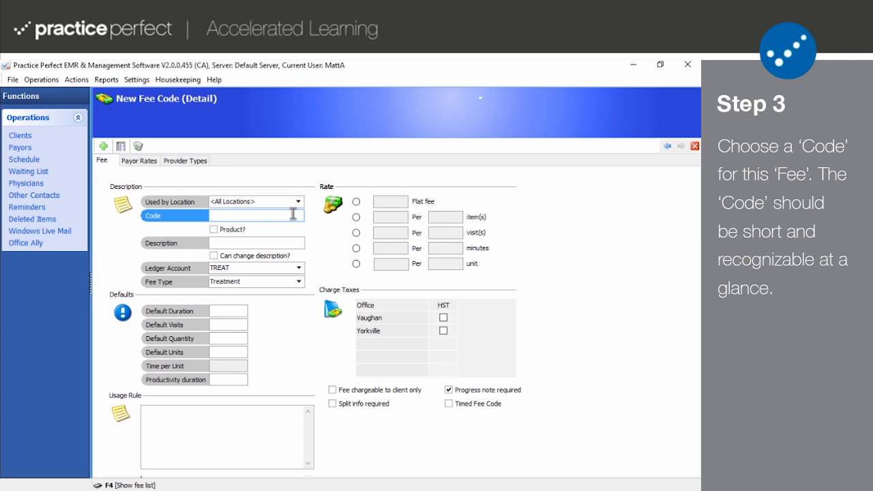
type("WORK AX")
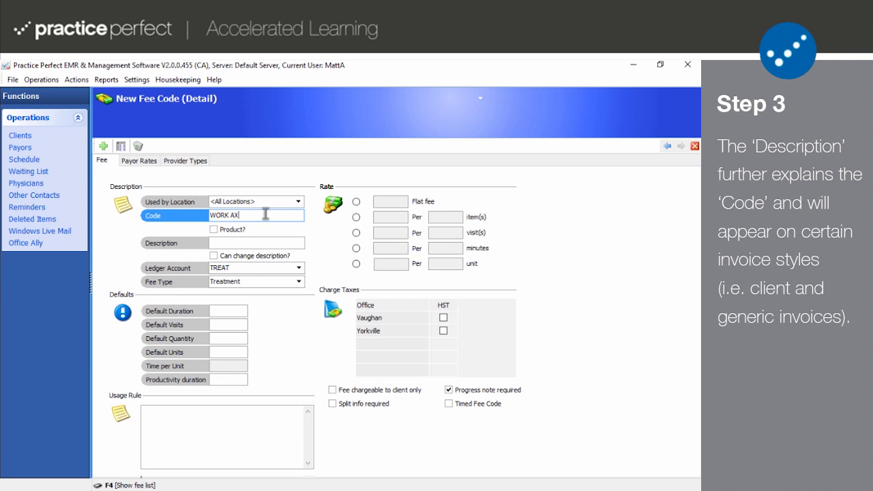
left_click(258, 242)
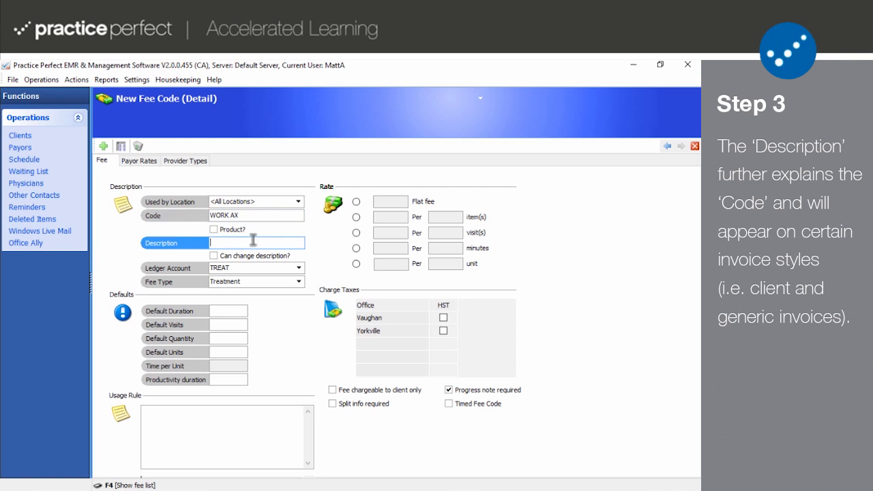
type("Workplace safet")
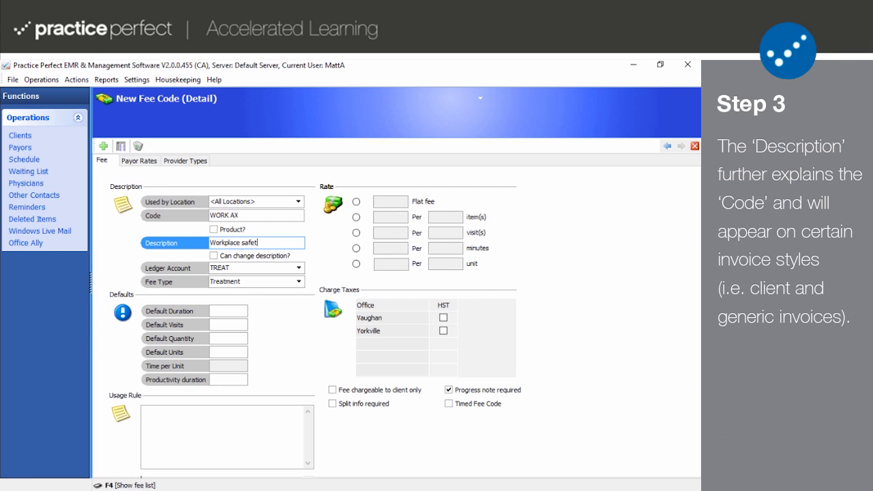
type("y assessment")
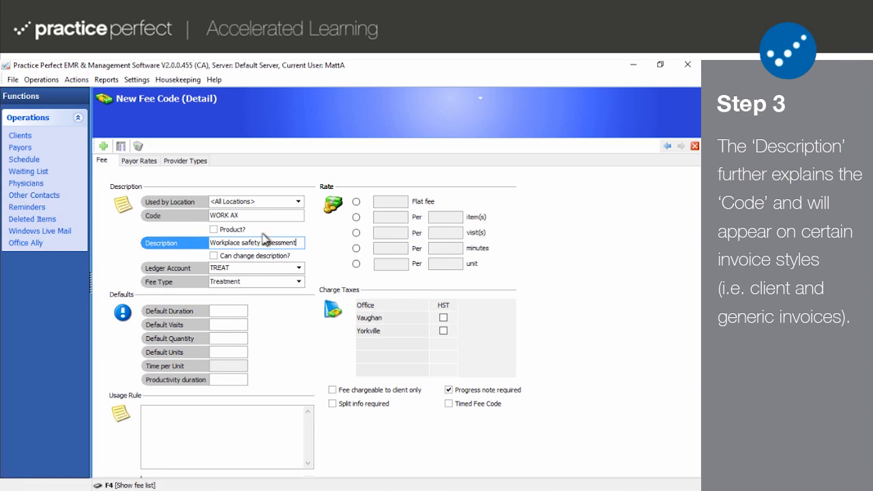
left_click(214, 256)
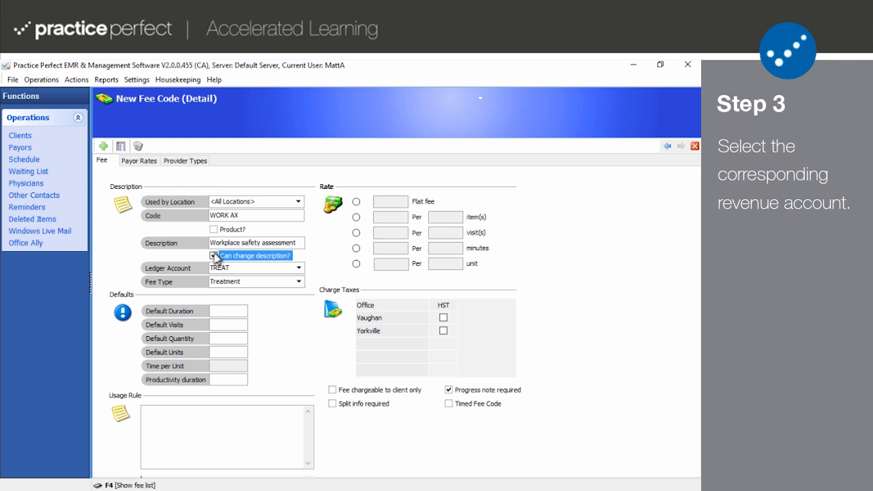
mouse_move(308, 274)
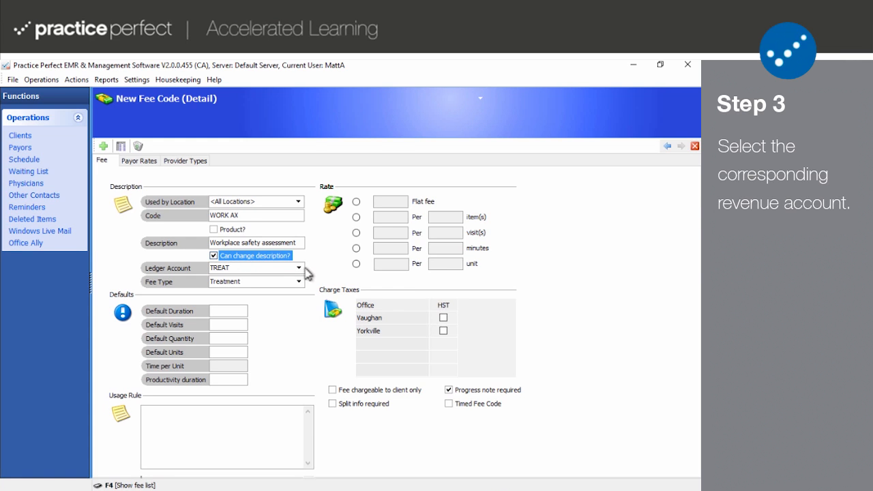
Keep the TREAT Treatment Revenue ledger account, choose fee type Assessment, and allow description changes.
left_click(298, 267)
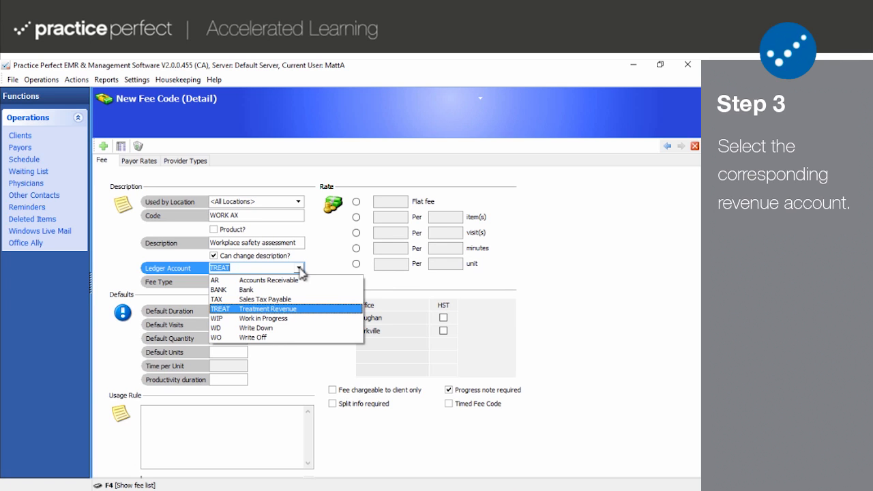
left_click(270, 309)
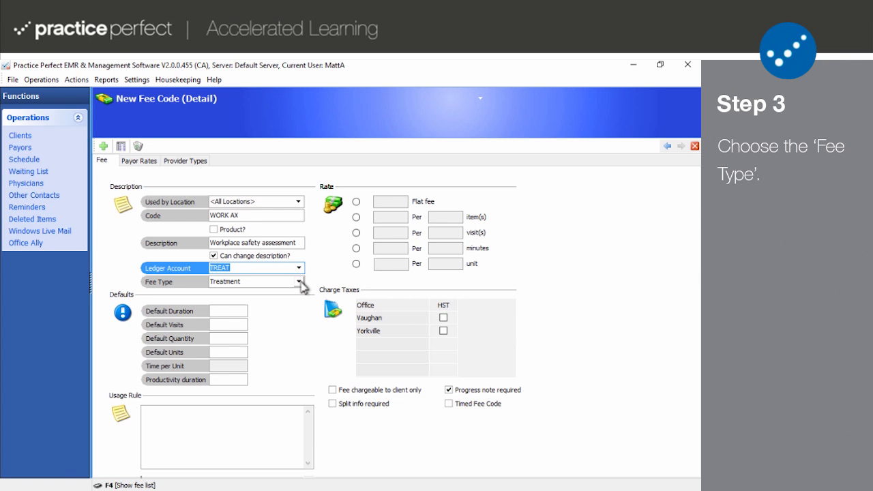
left_click(298, 282)
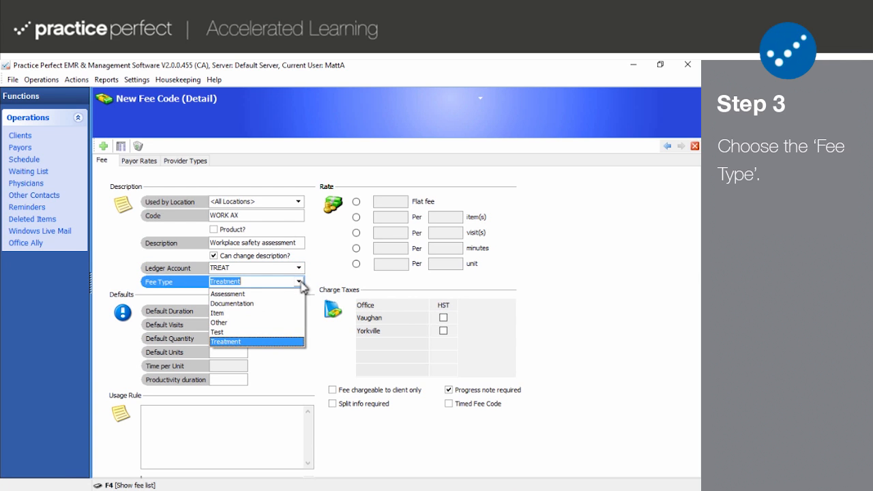
mouse_move(252, 299)
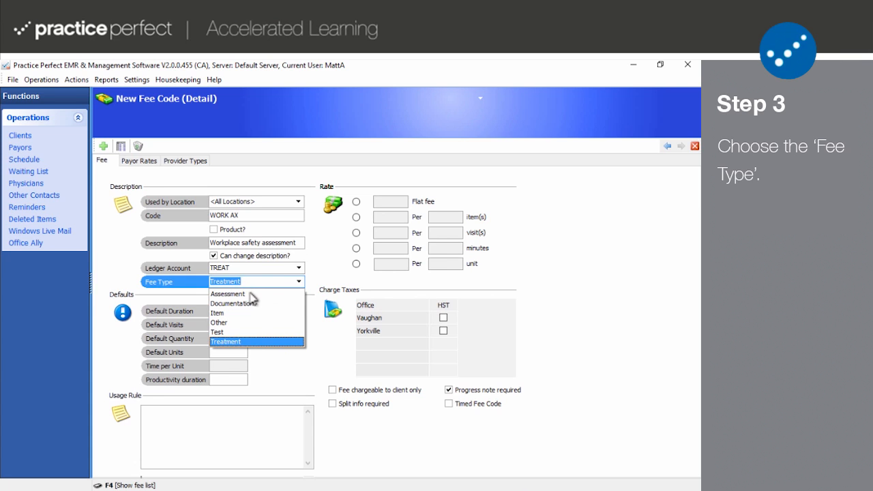
mouse_move(249, 302)
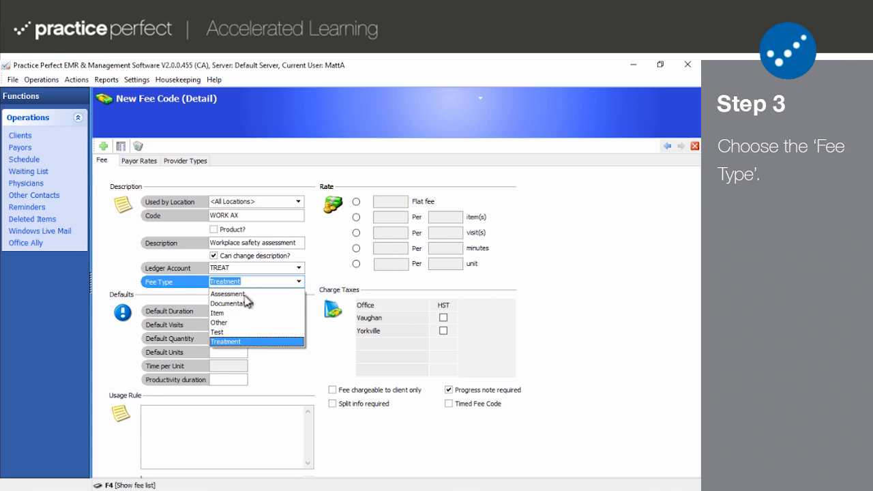
left_click(227, 294)
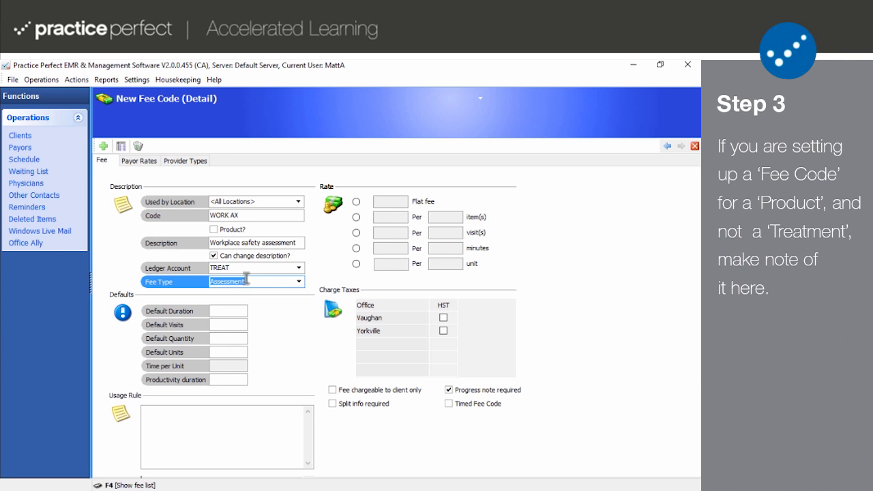
left_click(214, 229)
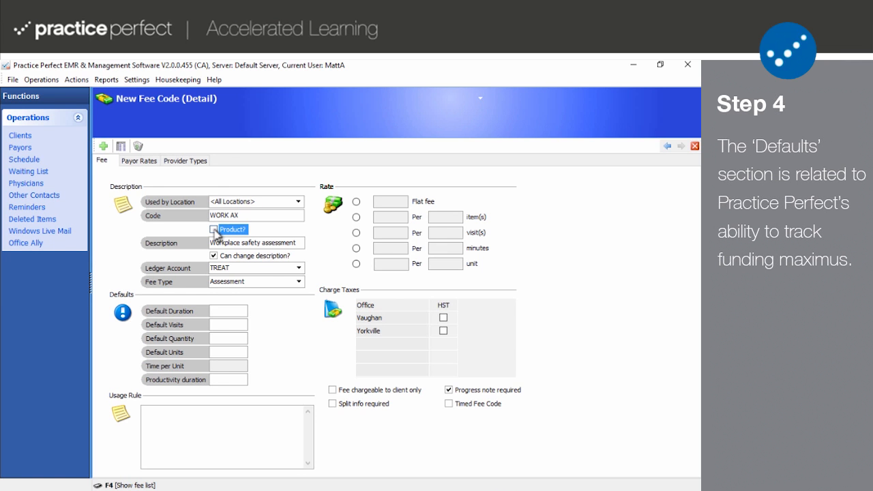
mouse_move(217, 235)
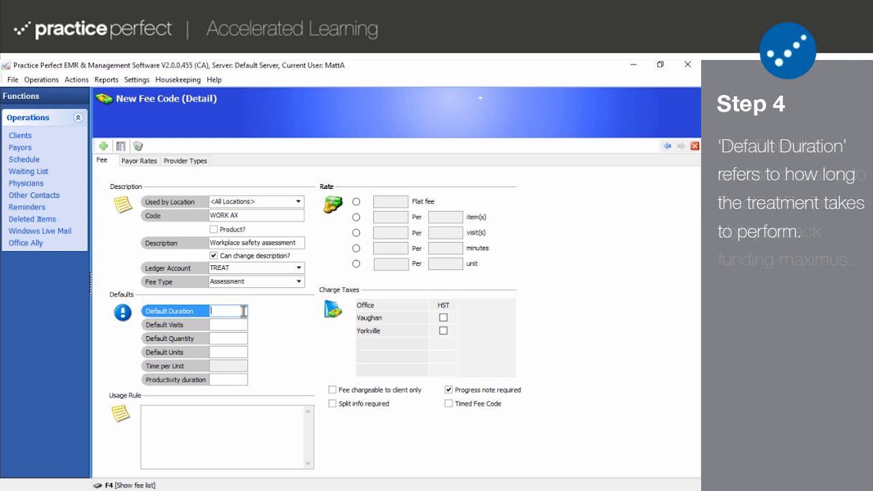
Enter default duration 90, default visits 1 and default units 1.
type("90")
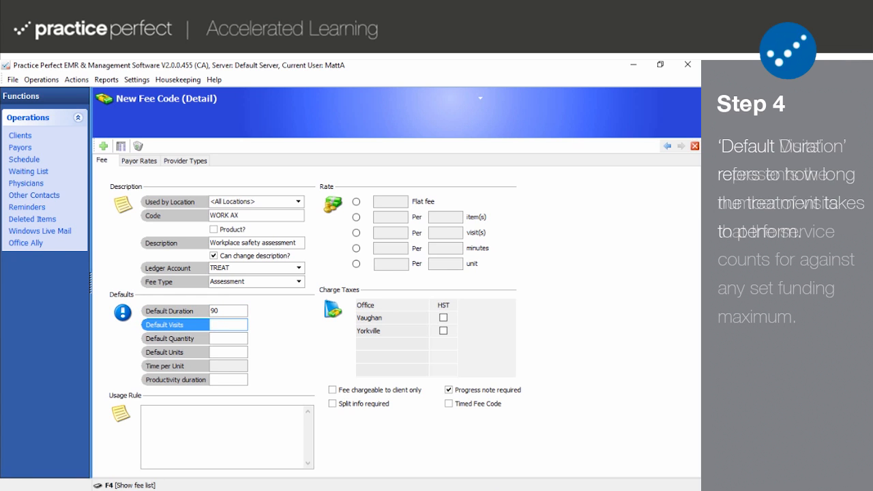
type("1")
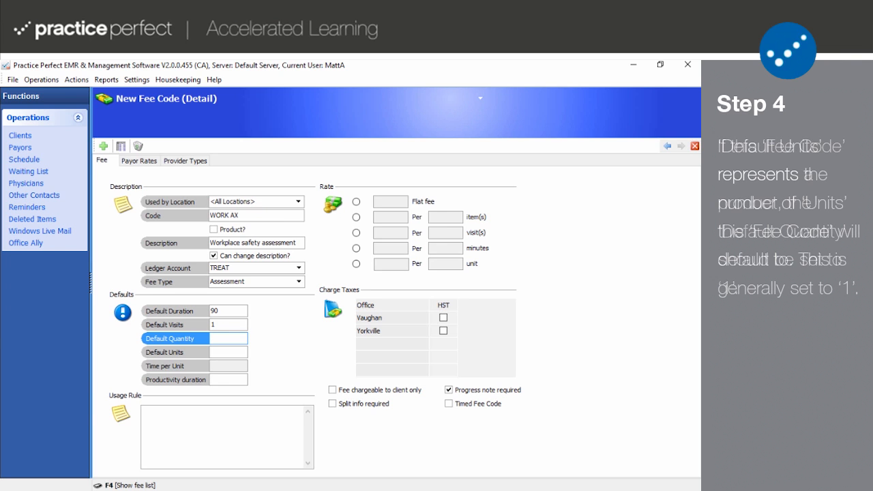
left_click(174, 351)
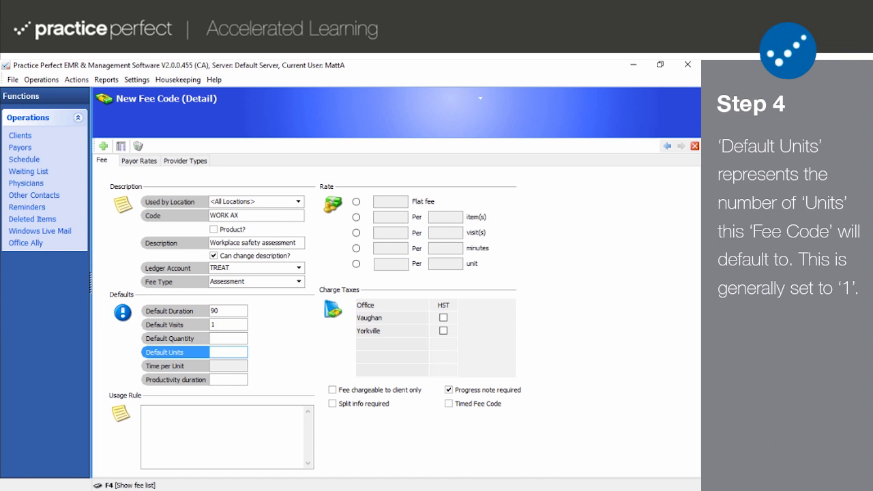
type("1")
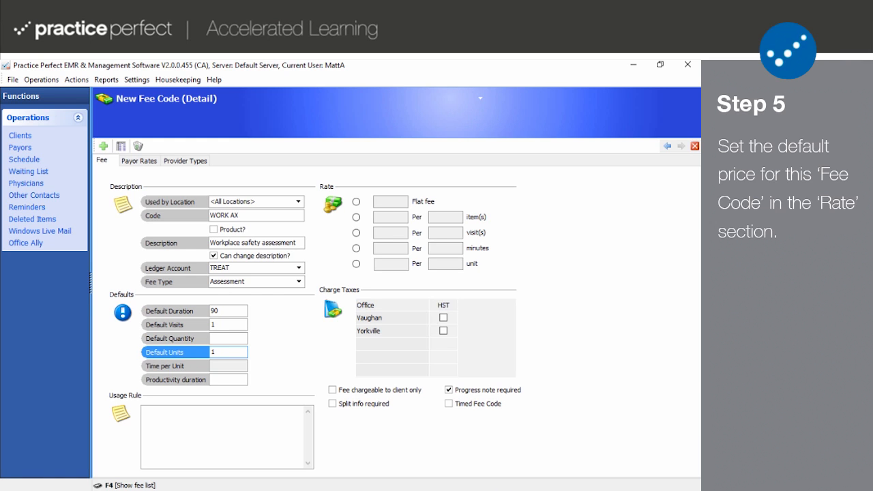
mouse_move(366, 214)
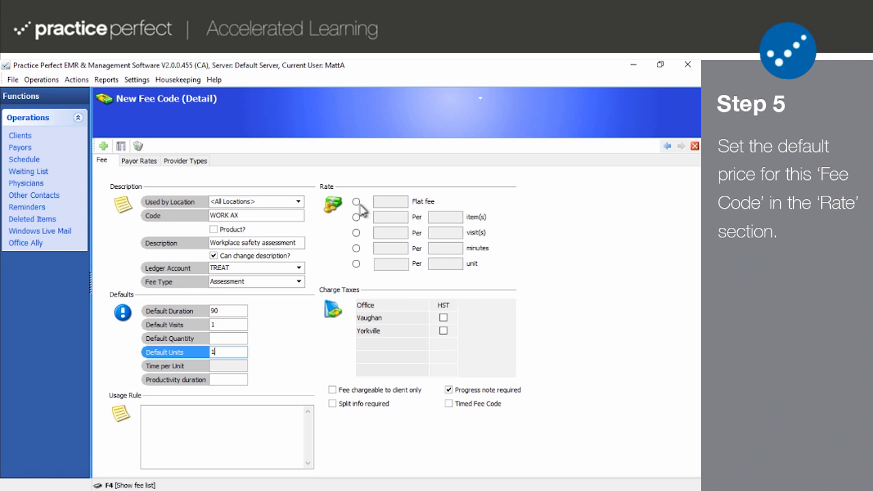
Enter a $250.00 rate with per-item 1 and per-minute 90 values, ending on Per unit.
left_click(356, 201)
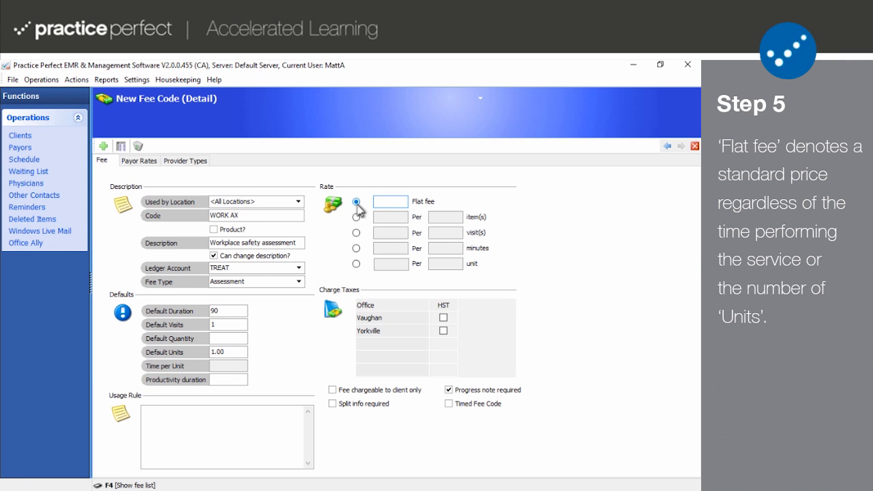
type("250.00")
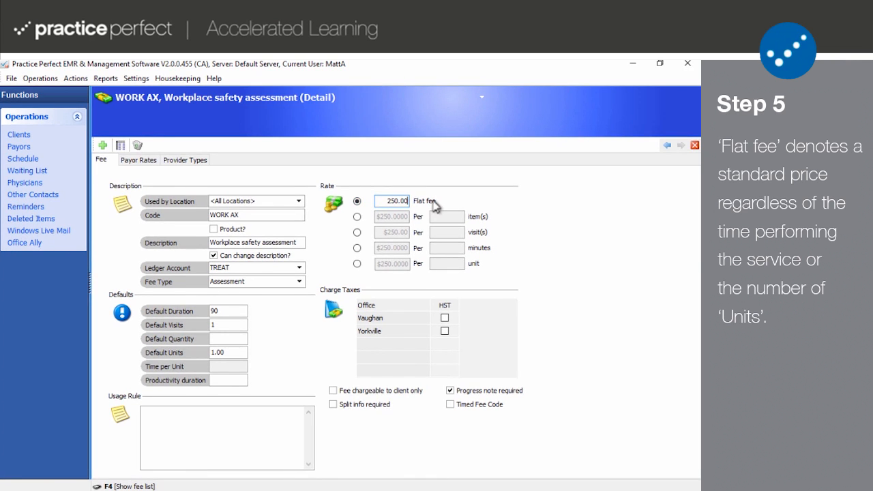
left_click(357, 216)
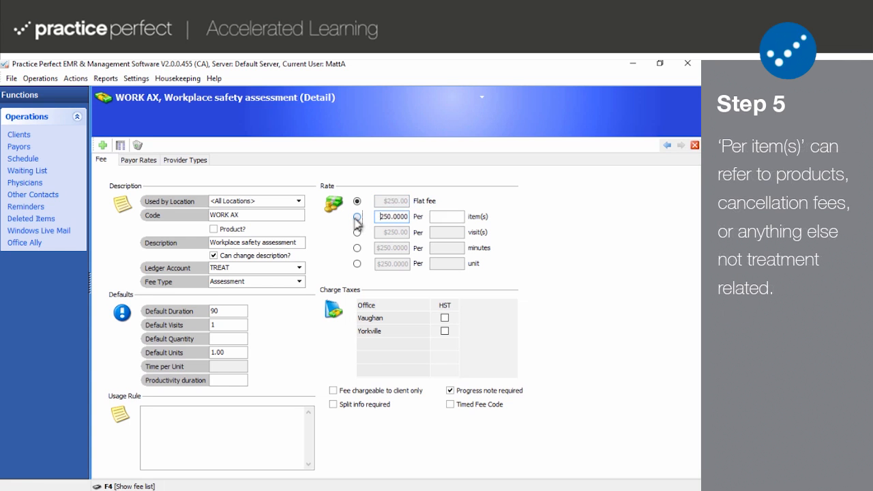
left_click(357, 217)
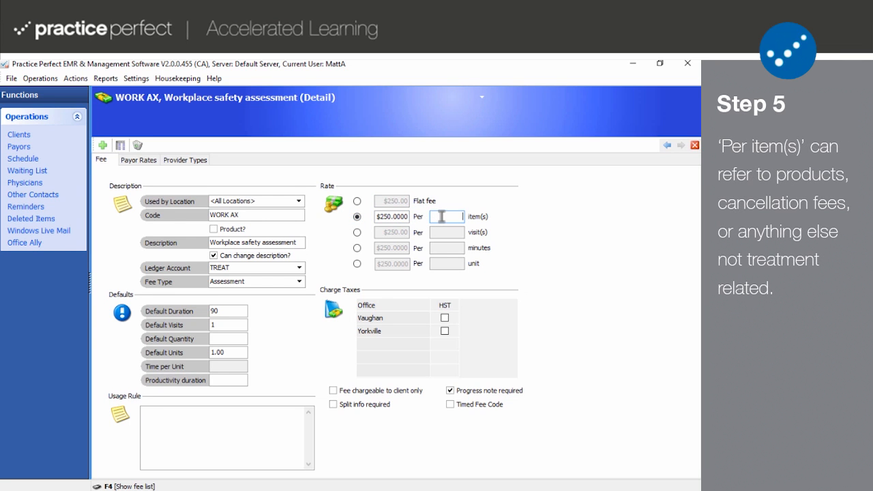
type("1")
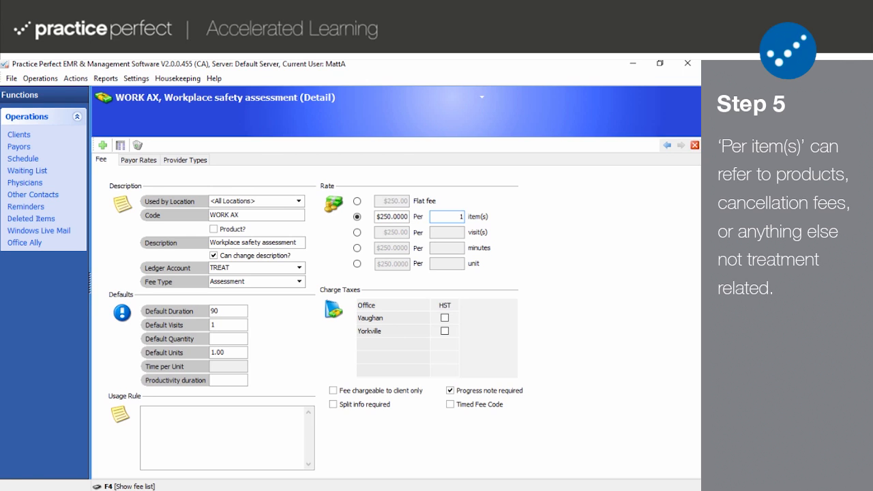
mouse_move(425, 224)
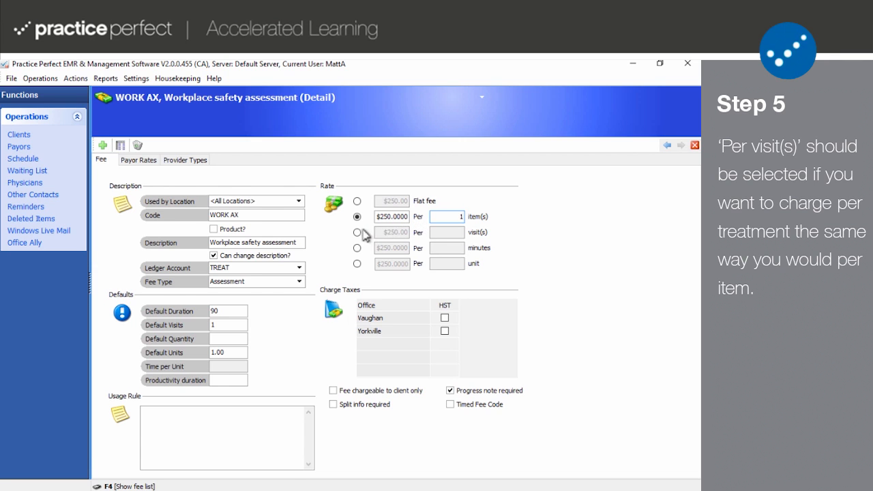
left_click(357, 232)
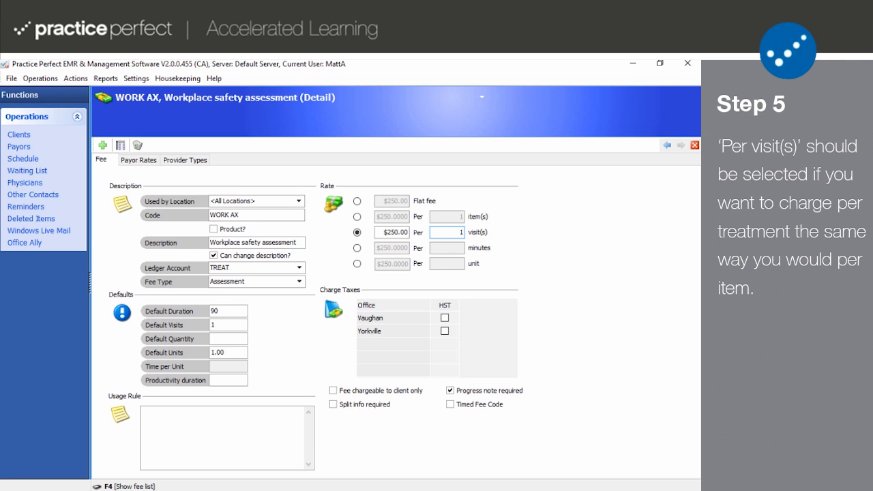
mouse_move(429, 239)
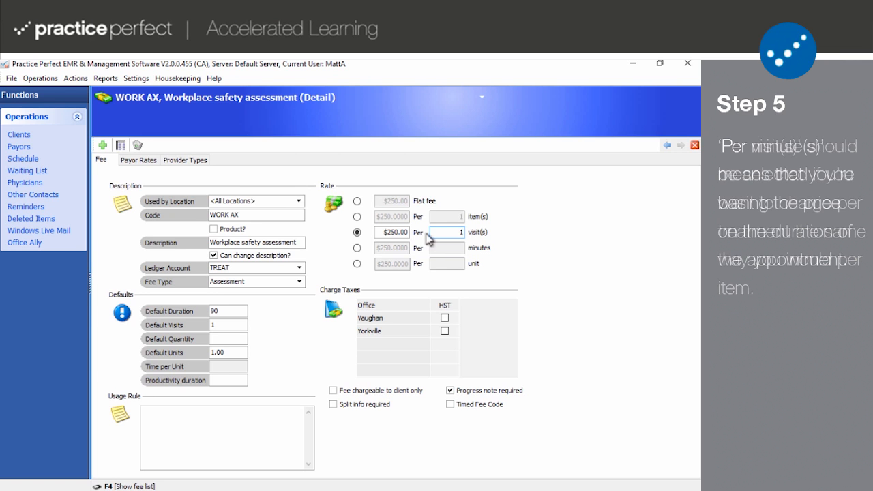
left_click(358, 248)
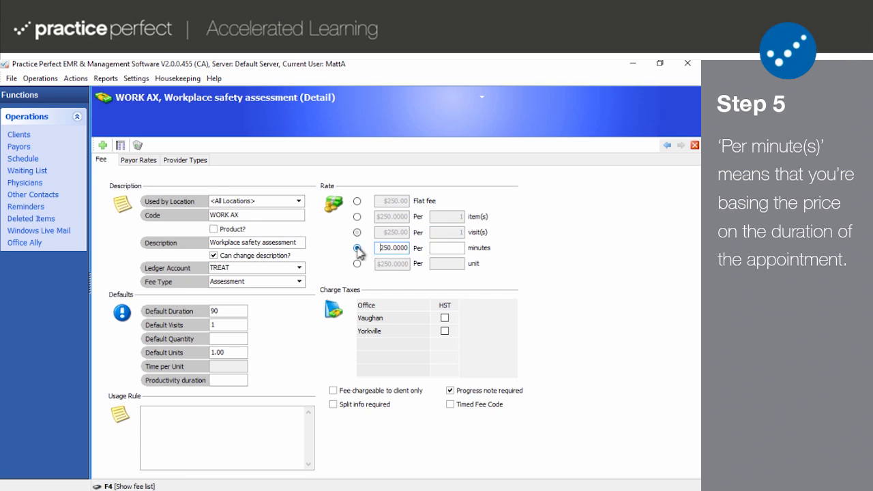
left_click(358, 248)
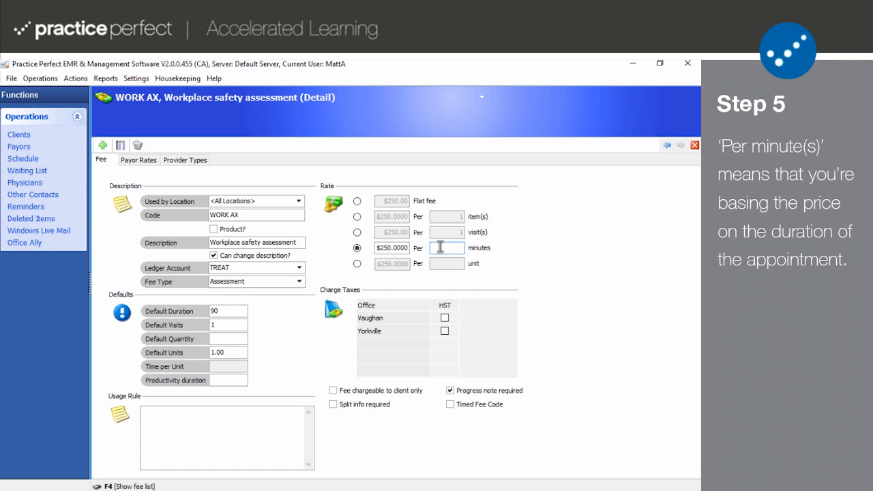
type("90")
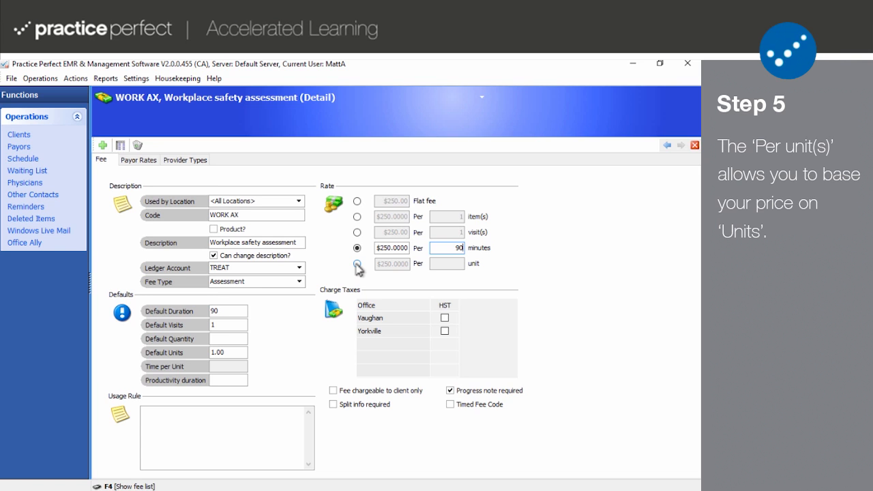
left_click(358, 263)
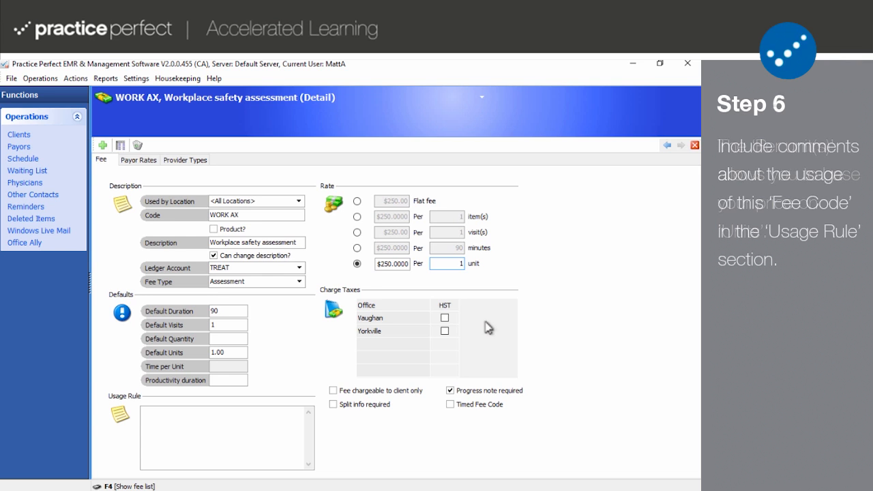
mouse_move(380, 391)
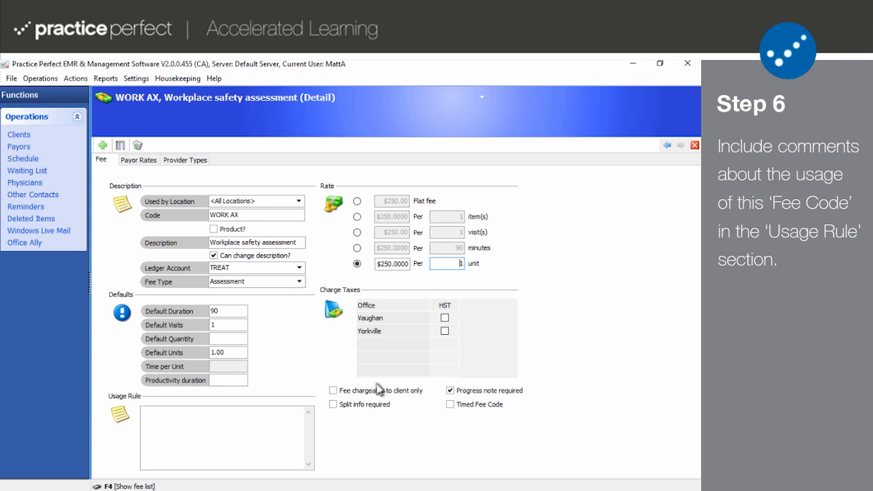
Write 'Type additional comments about the fee code here.' in the Usage Rule box.
left_click(226, 437)
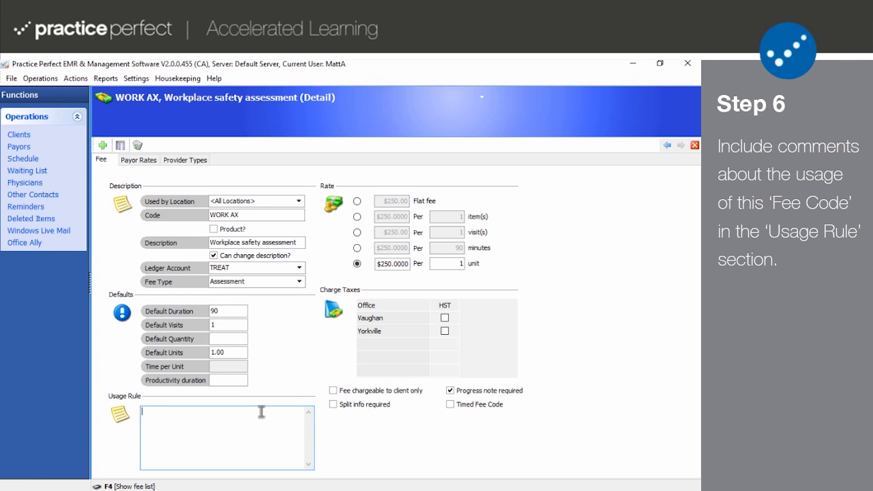
type("Type a")
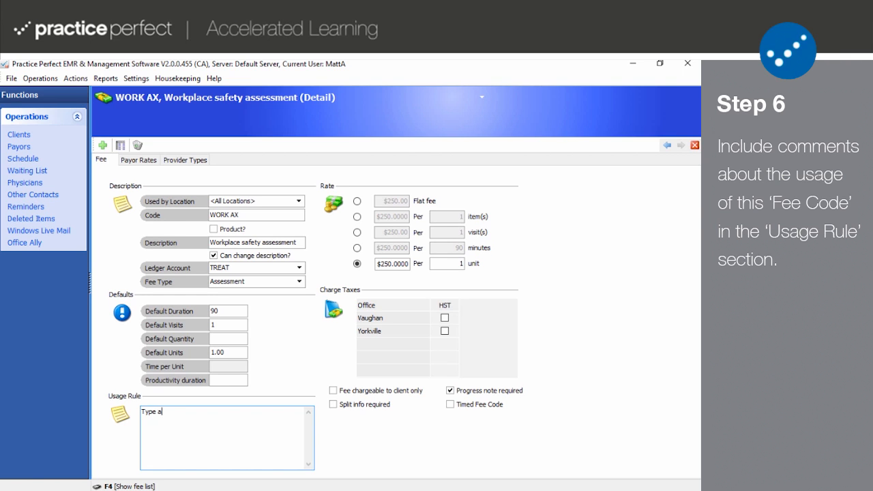
type("dditional")
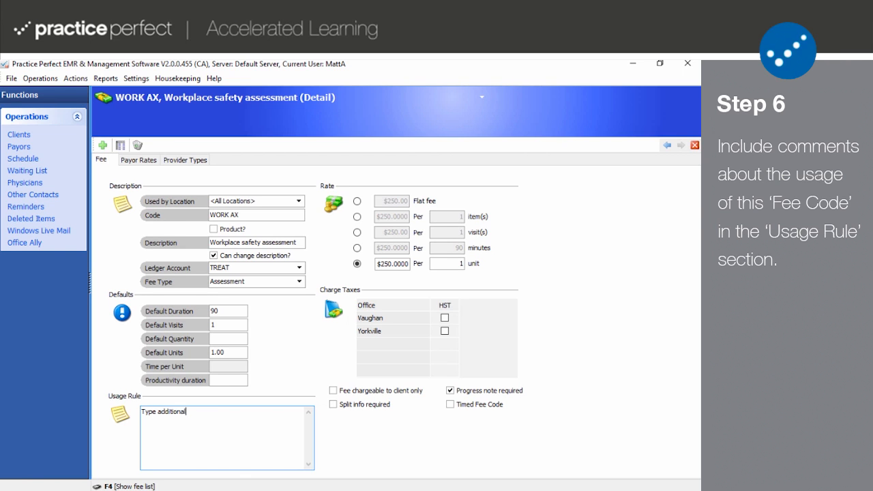
type("comments ab")
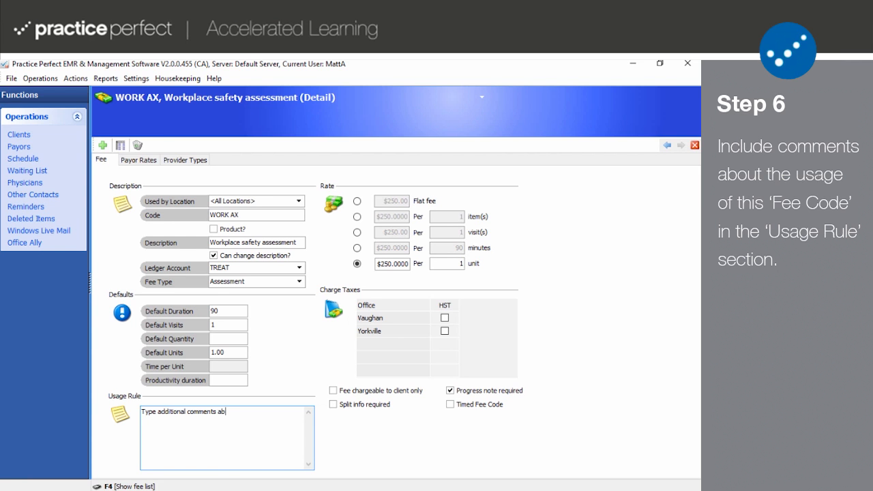
type("out the fee code here.")
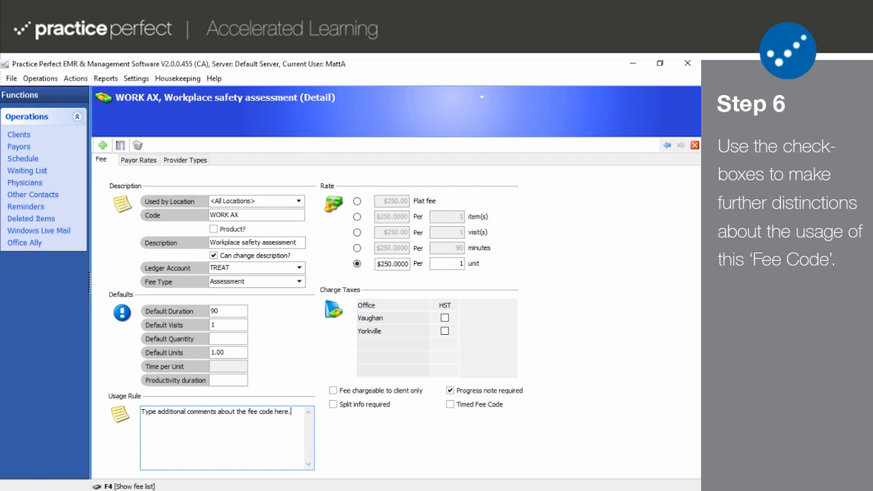
mouse_move(331, 428)
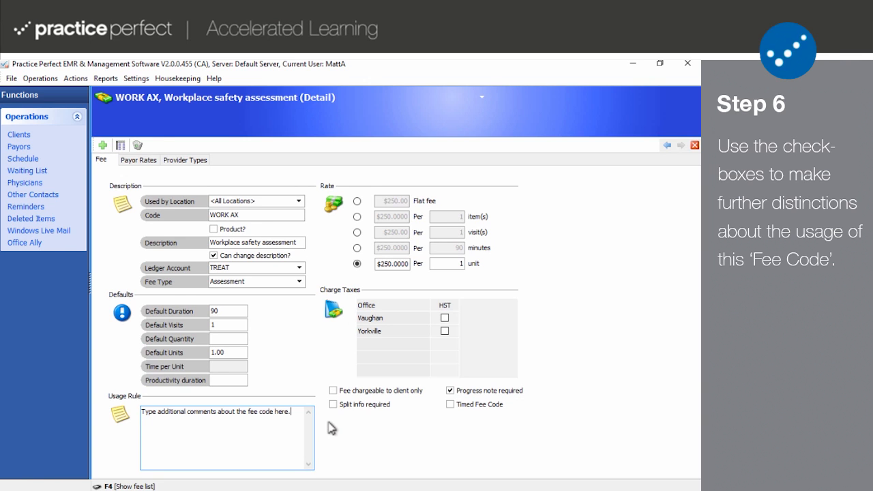
Leave client-only and split info off, tick Progress note required, and toggle Timed Fee Code.
left_click(333, 390)
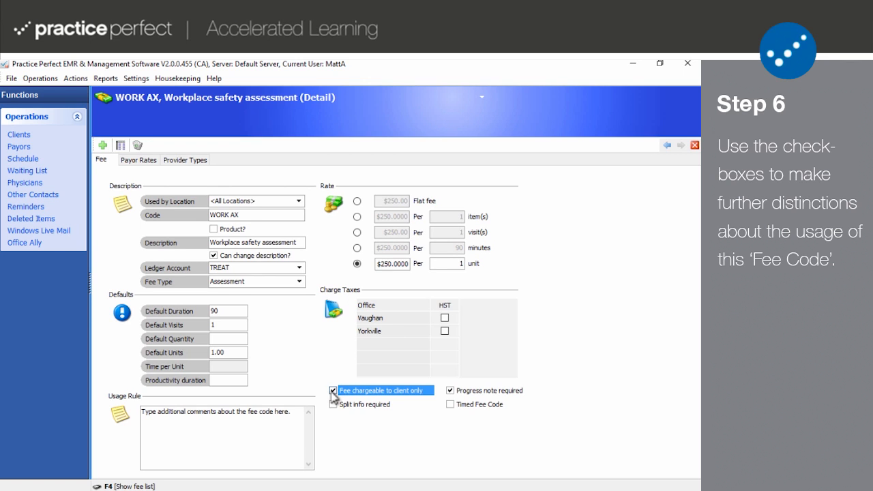
left_click(333, 391)
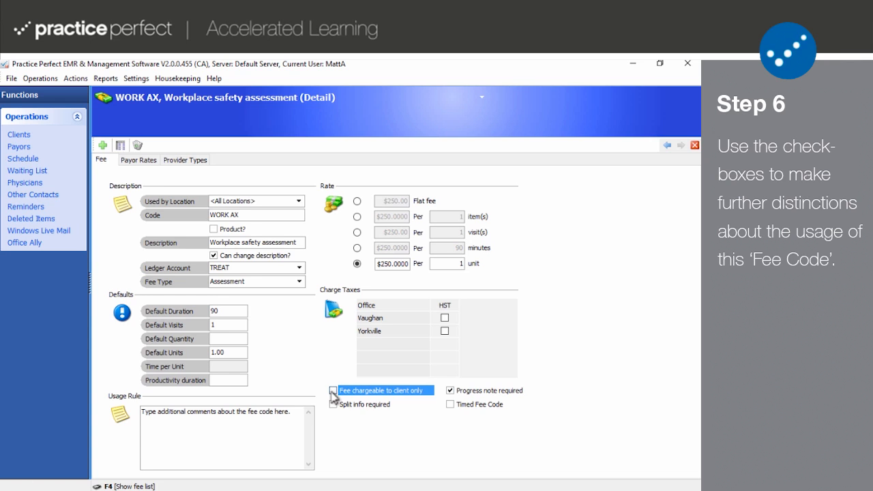
left_click(334, 404)
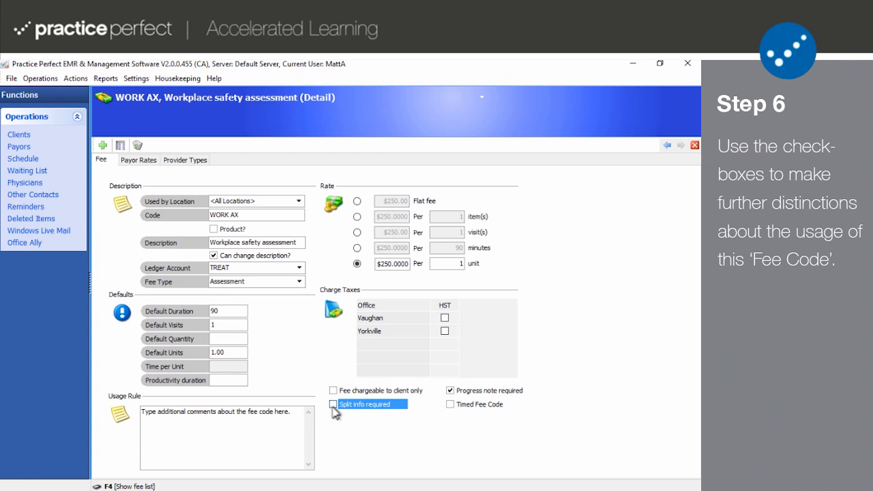
left_click(333, 403)
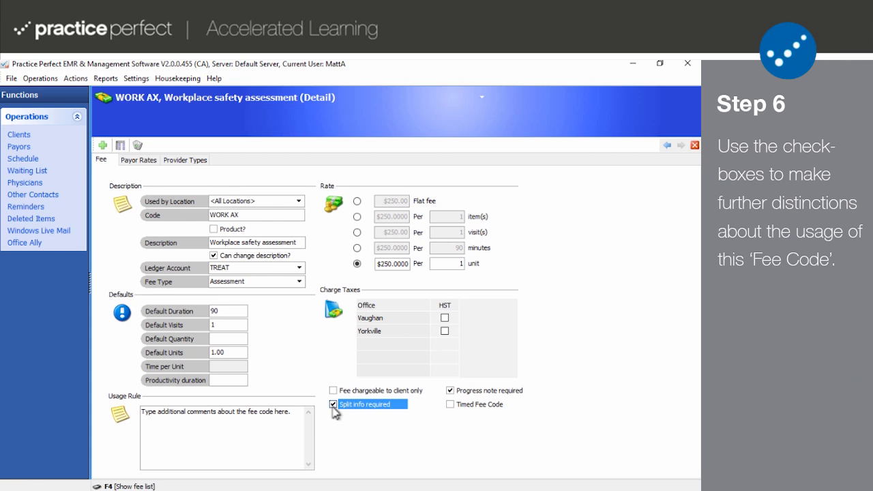
left_click(333, 405)
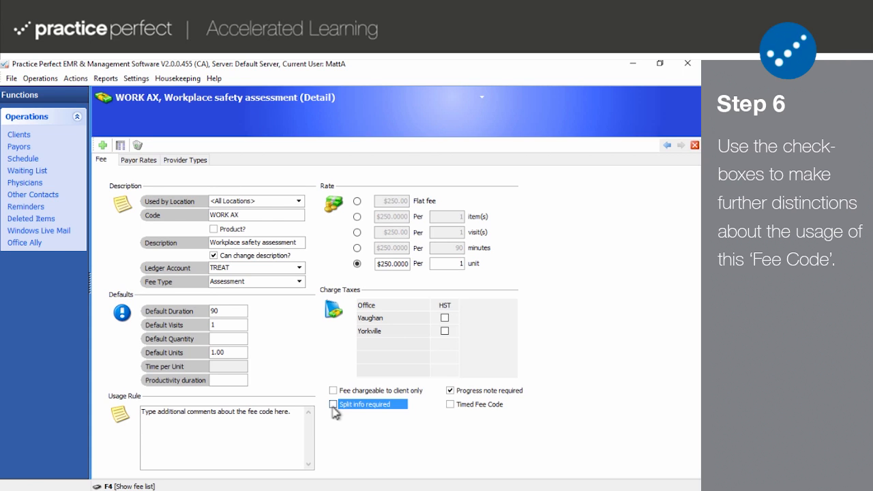
left_click(450, 390)
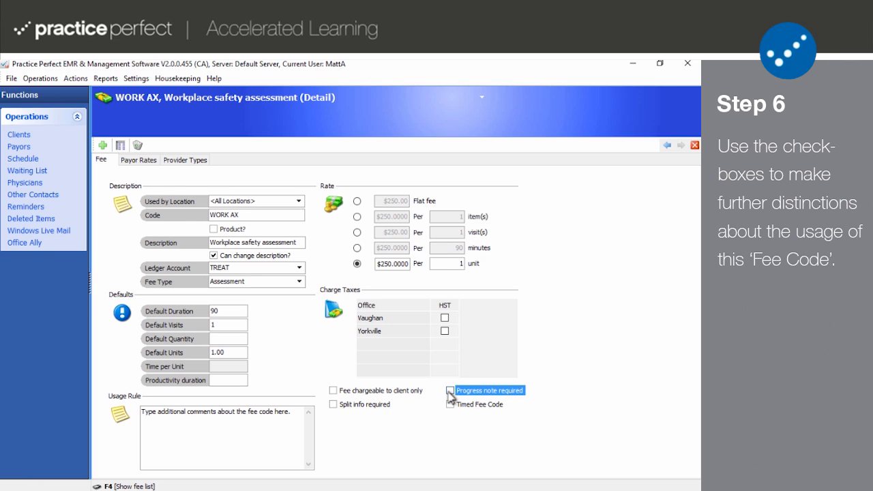
left_click(449, 390)
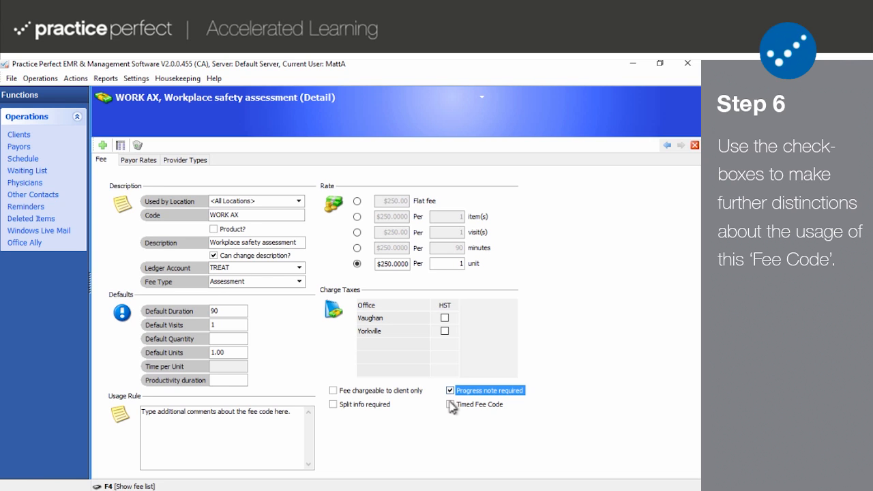
left_click(449, 403)
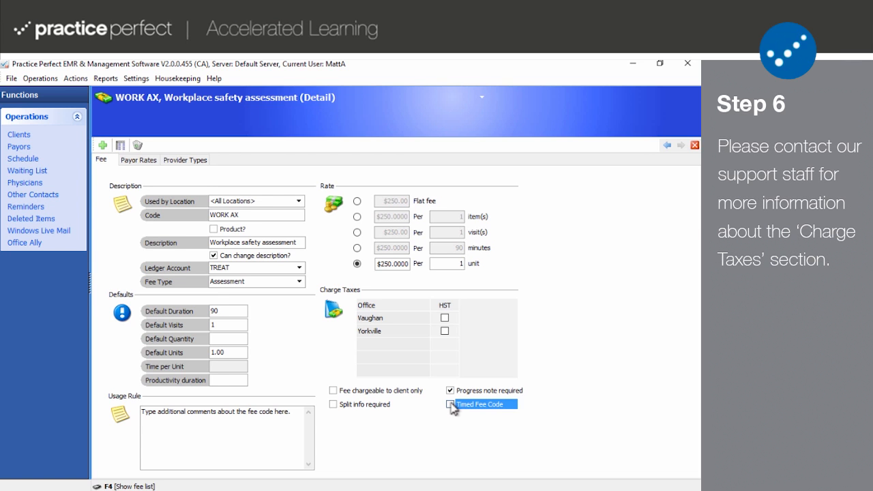
Tick HST for the Vaughan and Yorkville rows of the Charge Taxes grid.
left_click(445, 317)
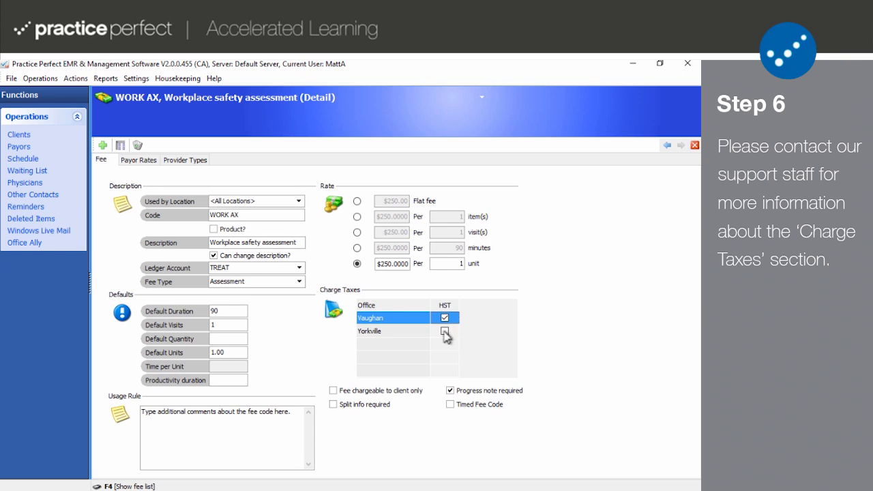
left_click(444, 331)
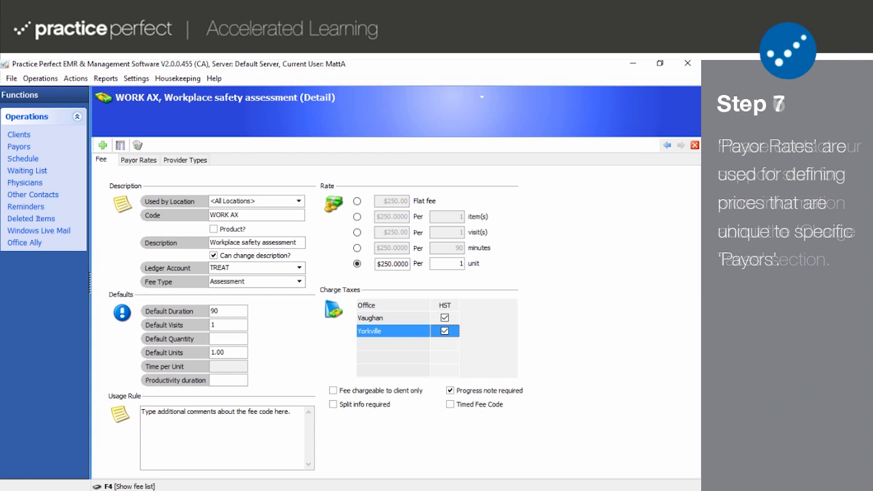
left_click(103, 145)
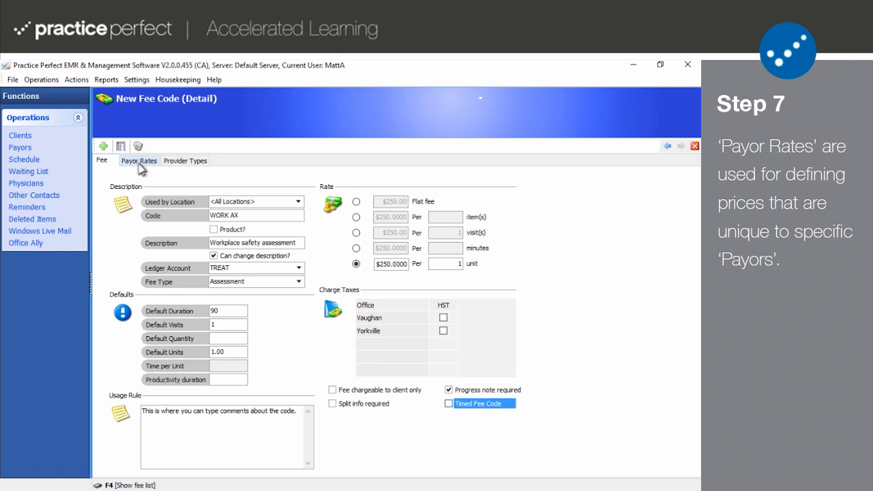
Add an Allstate payor rate of $250 per unit to WORK AX.
left_click(138, 161)
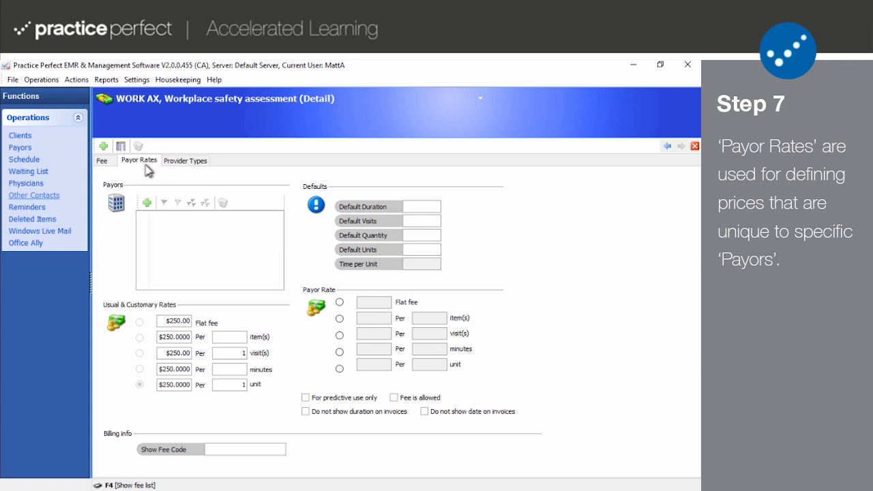
left_click(146, 202)
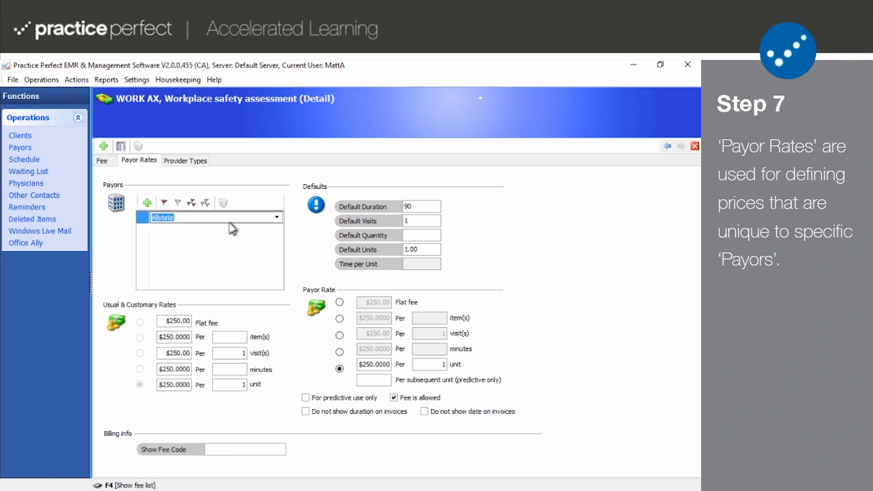
left_click(185, 159)
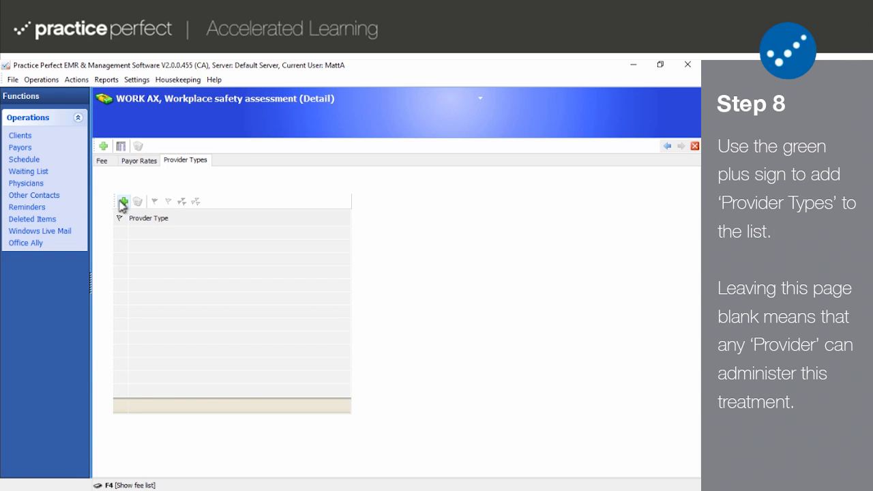
Add Occupational Therapist as the single allowed provider type for WORK AX.
left_click(124, 201)
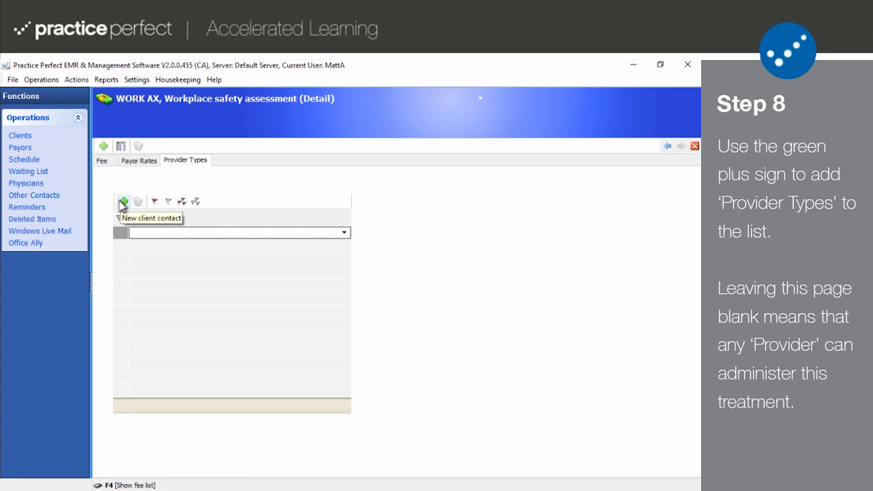
left_click(345, 232)
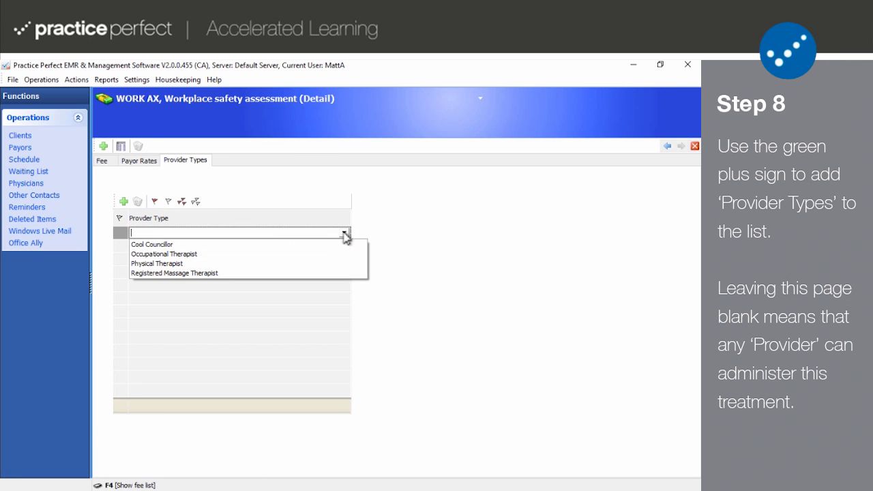
left_click(164, 254)
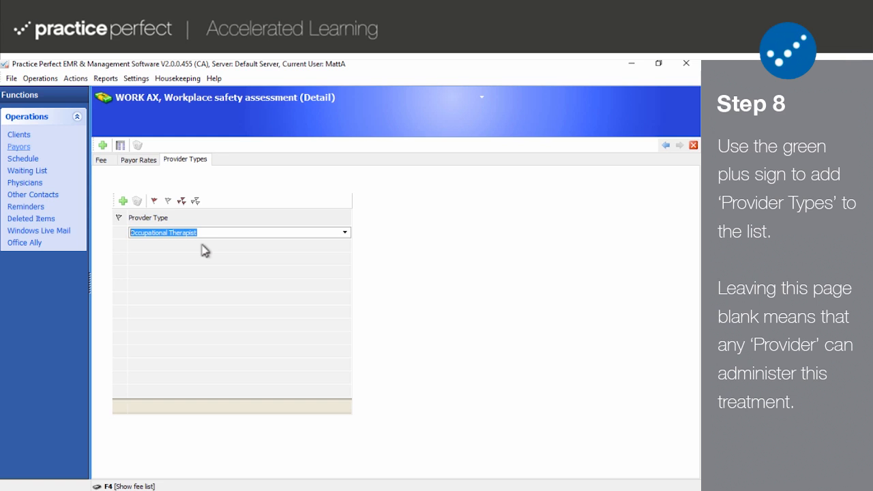
mouse_move(201, 226)
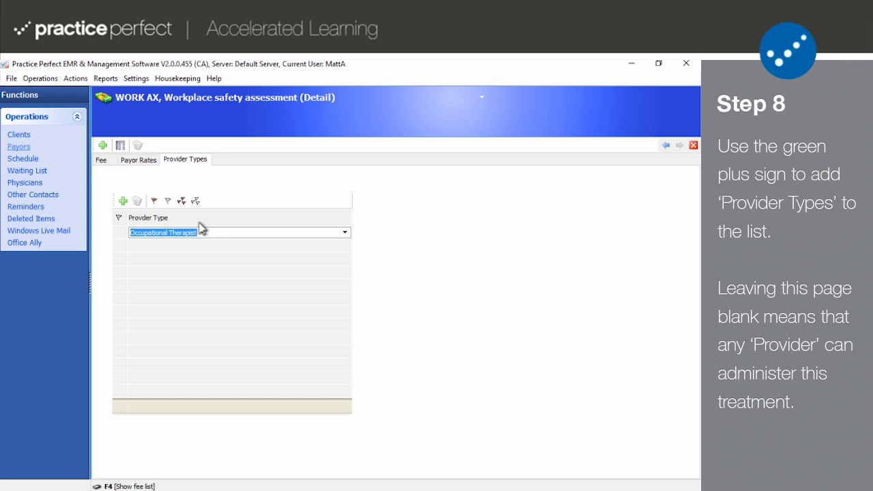
left_click(177, 78)
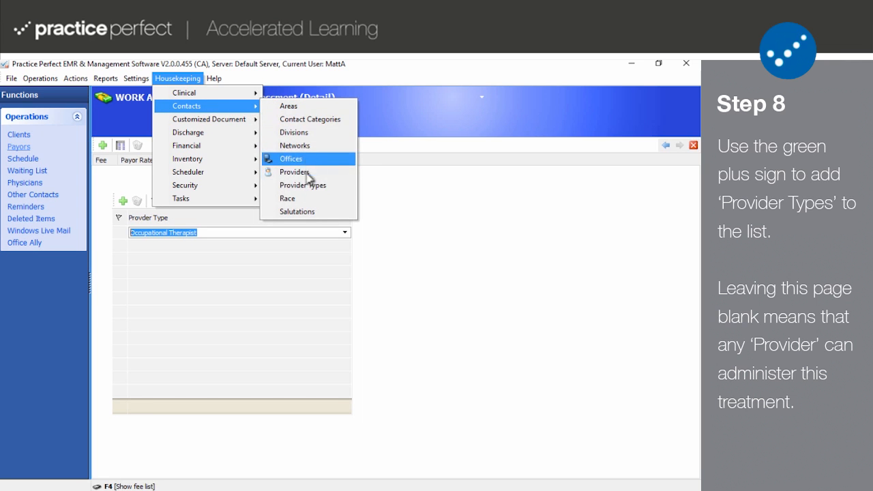
mouse_move(310, 185)
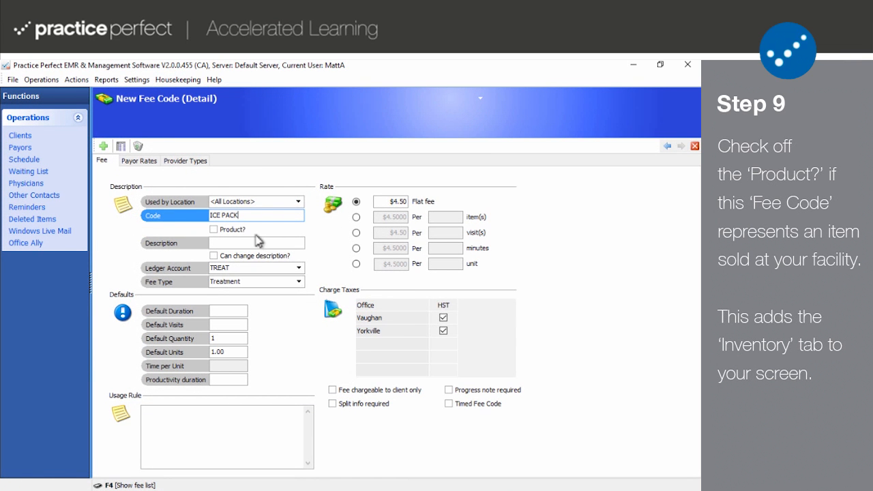
Tick 'Product?' on the $4.50 ICE PACK fee code to add its Inventory page.
left_click(214, 230)
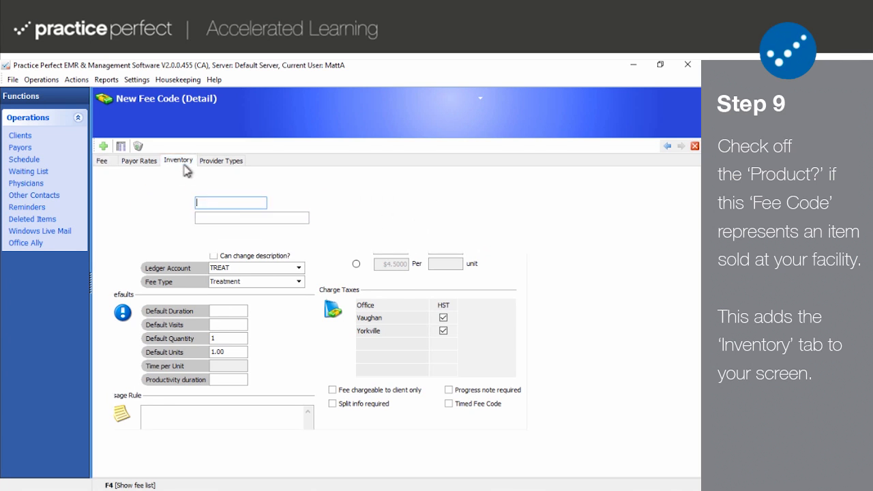
Enter 1.99 as ICE PACK's cost price and choose The Swiss Alps Wellness Centre as supplier.
left_click(178, 161)
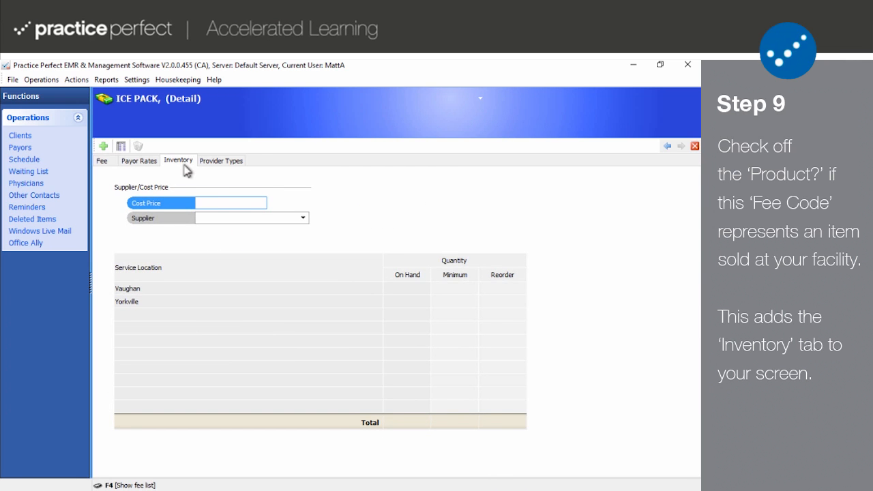
mouse_move(253, 183)
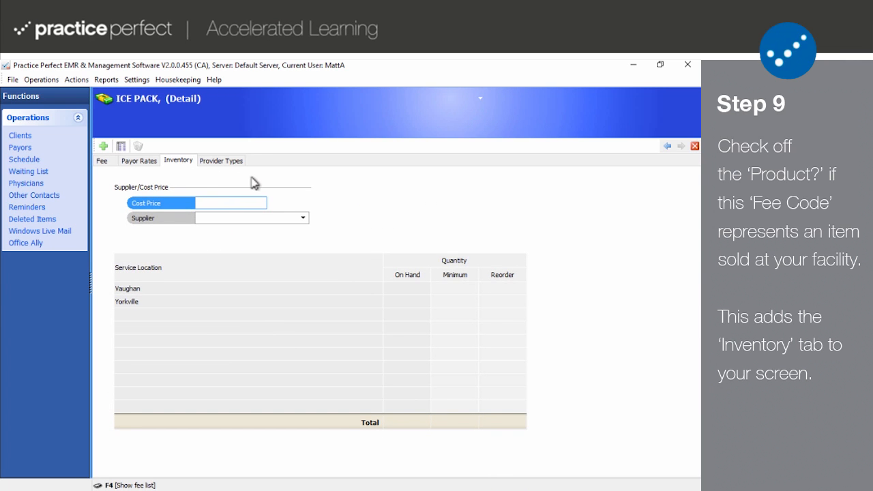
left_click(230, 203)
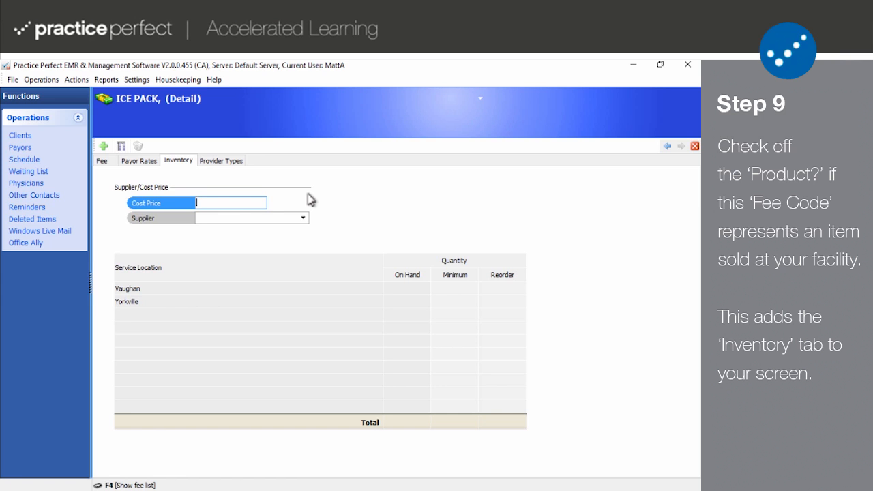
type("1.")
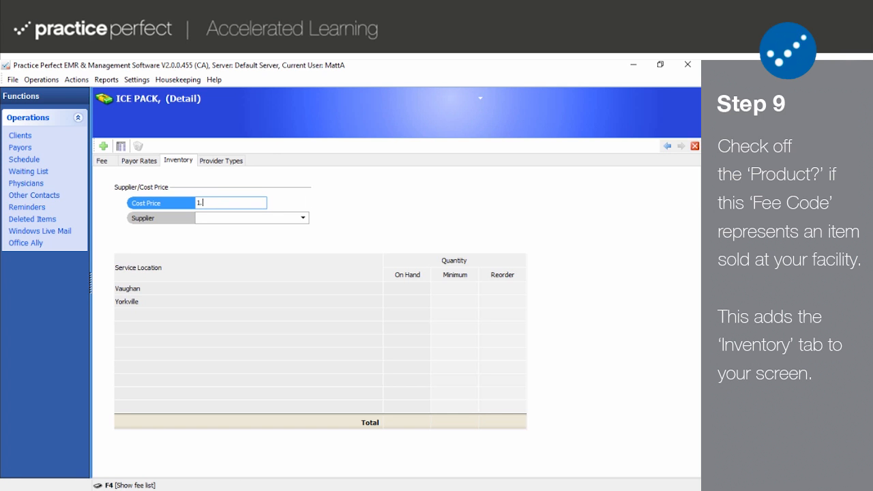
type("99")
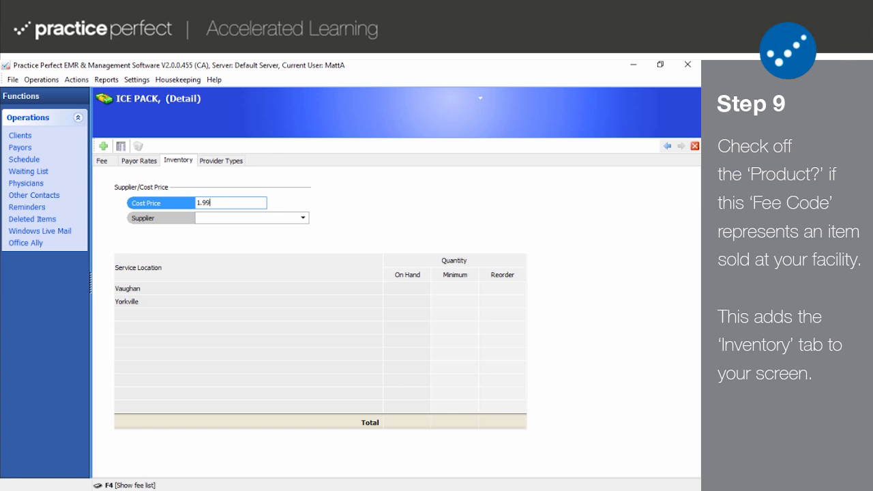
left_click(302, 218)
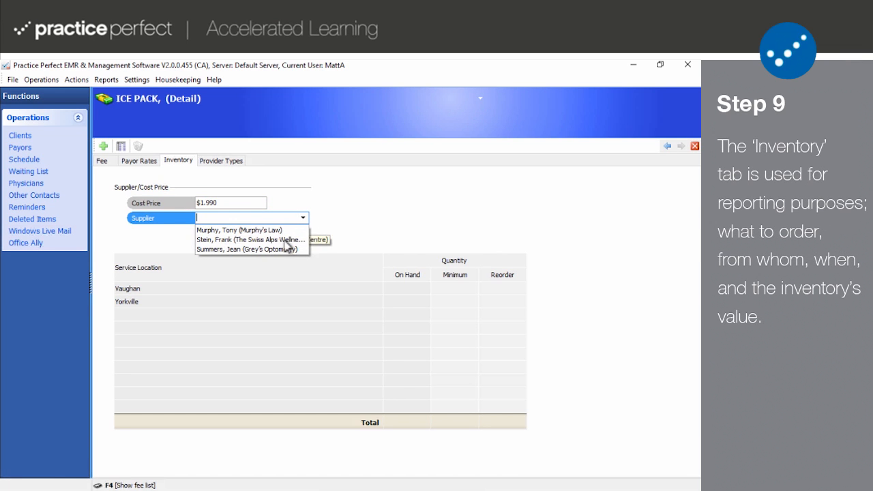
left_click(250, 239)
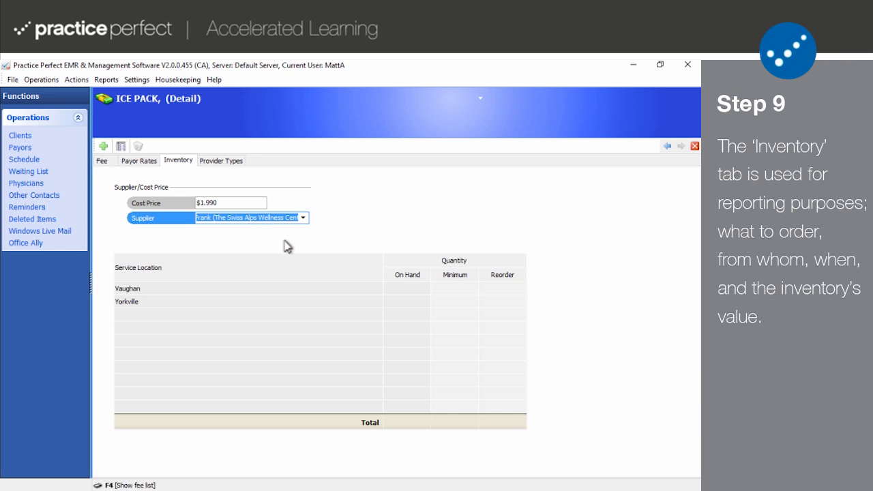
mouse_move(455, 290)
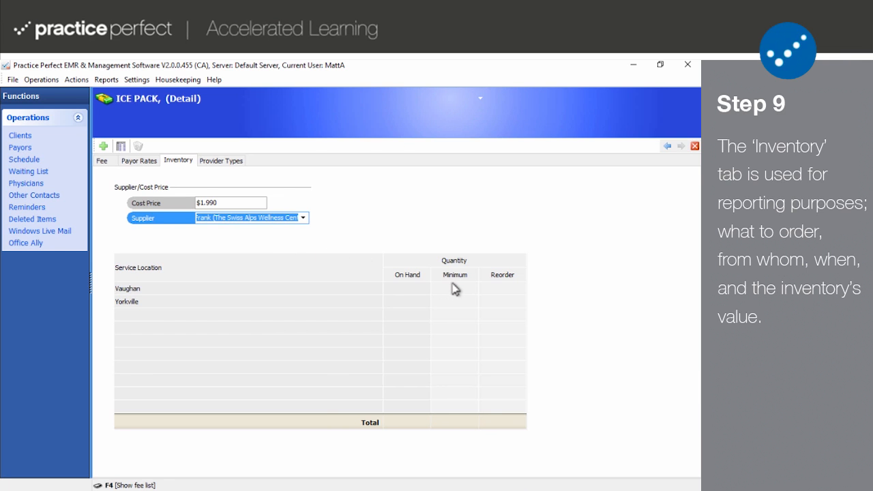
Enter minimum 30 and reorder 100 for ICE PACK at Vaughan and Yorkville.
left_click(454, 288)
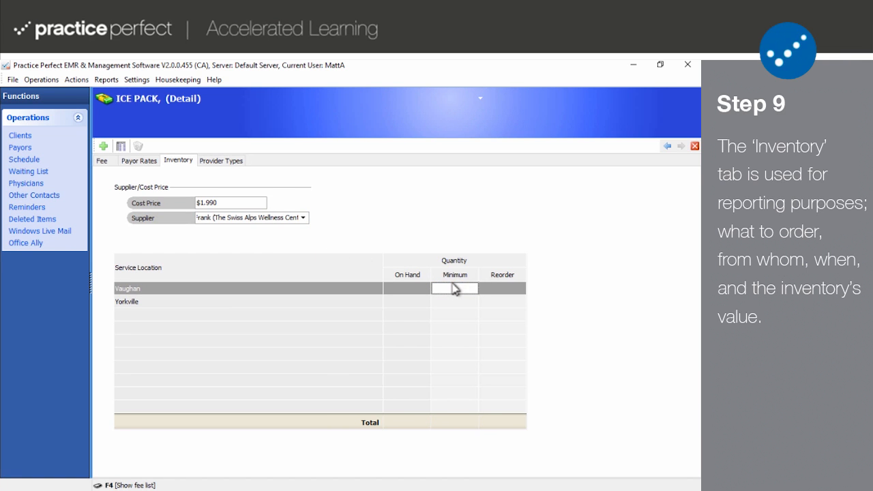
type("30")
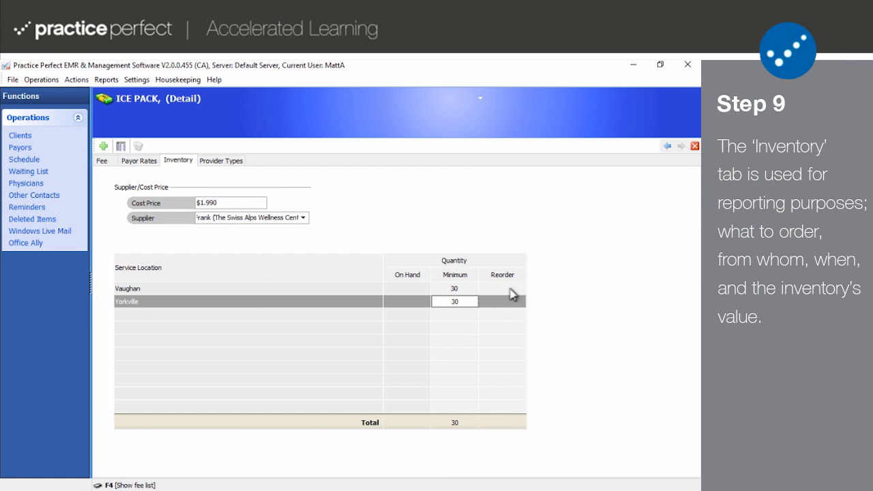
left_click(502, 287)
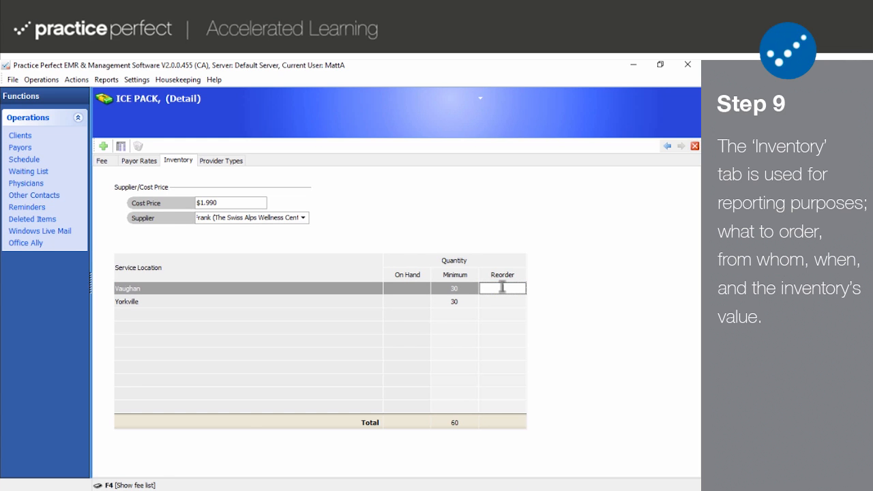
type("100")
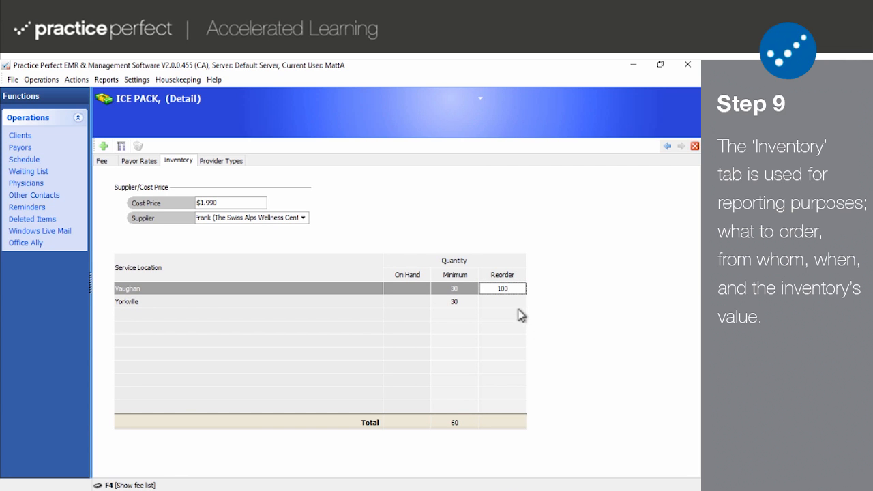
left_click(503, 301)
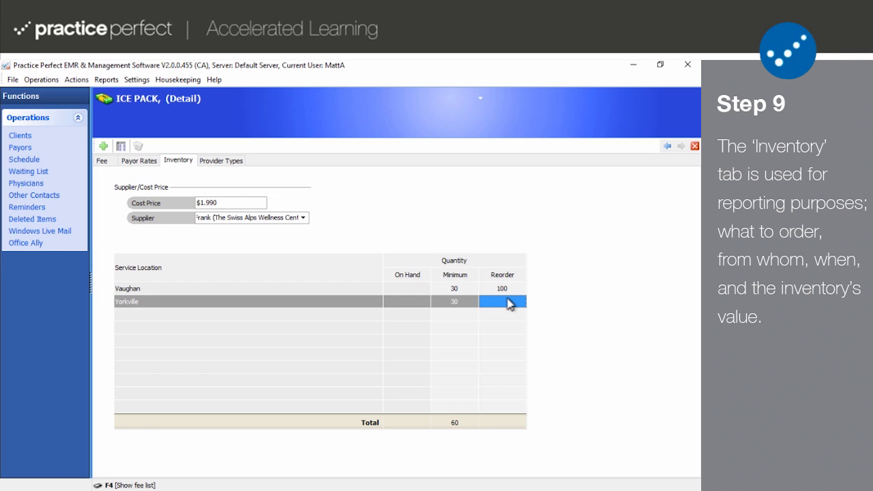
type("100")
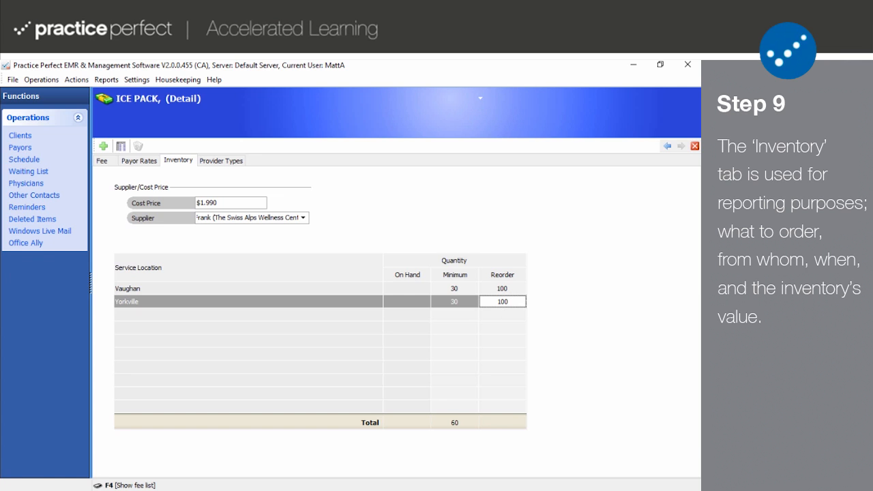
mouse_move(656, 360)
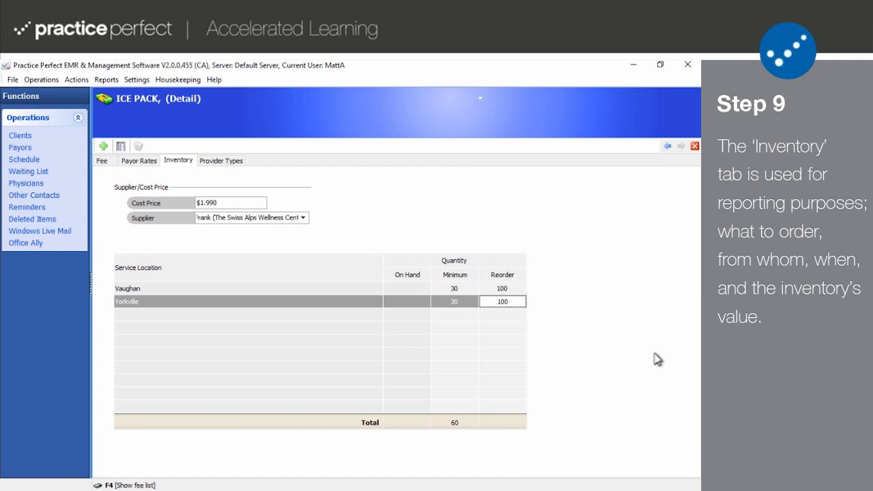
left_click(503, 301)
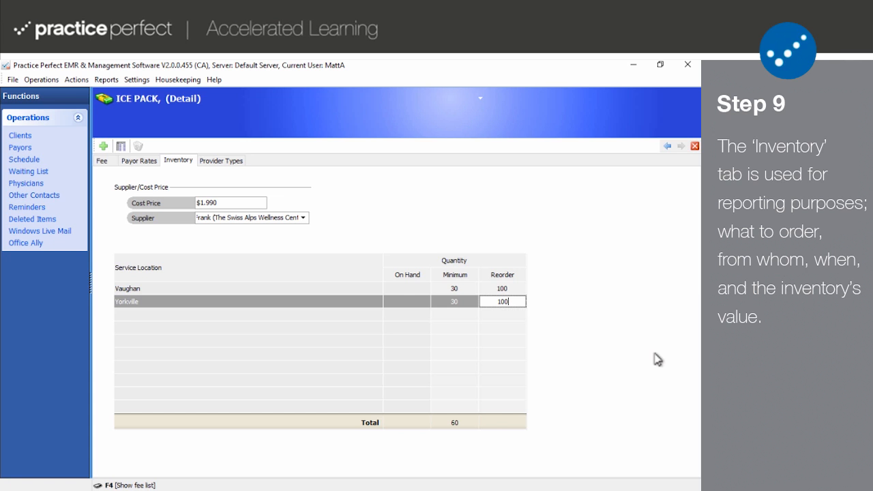